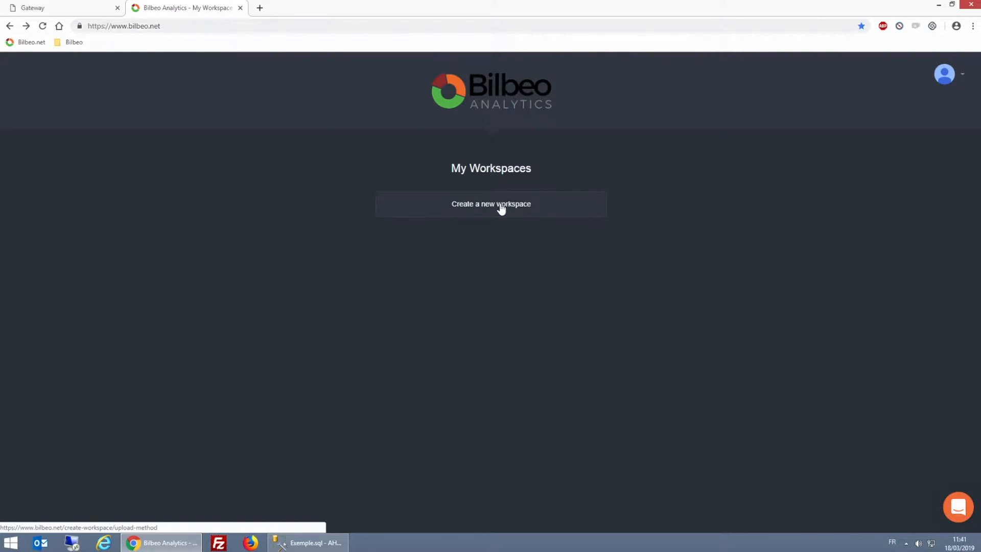
# Create a new Microsoft SQL Server workspace with host 83.130.0.230
pyautogui.click(490, 204)
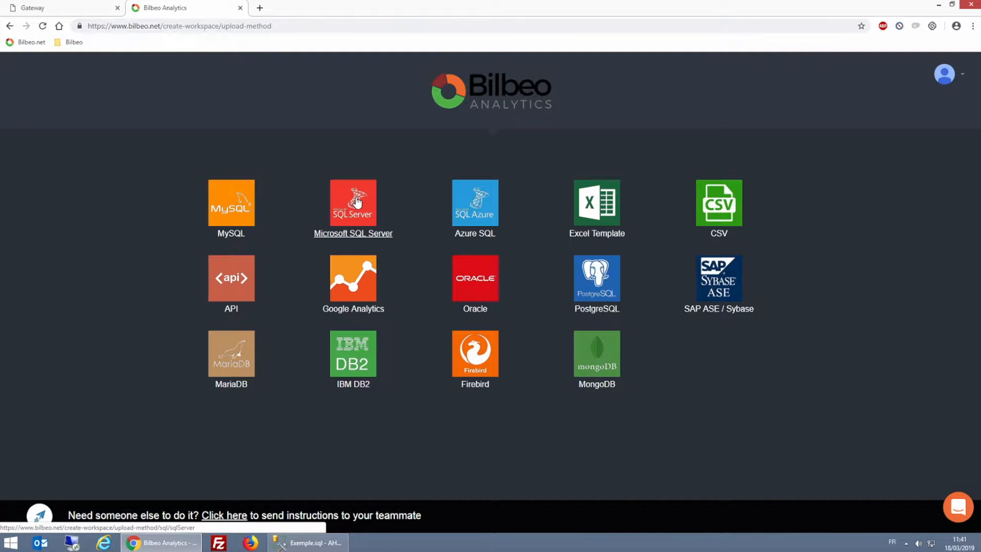
pyautogui.click(353, 202)
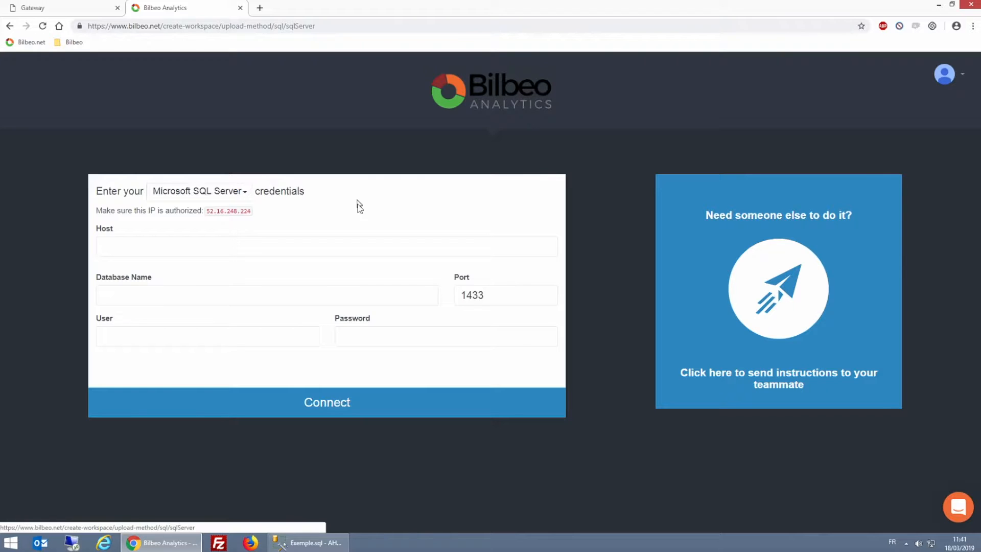
pyautogui.click(326, 247)
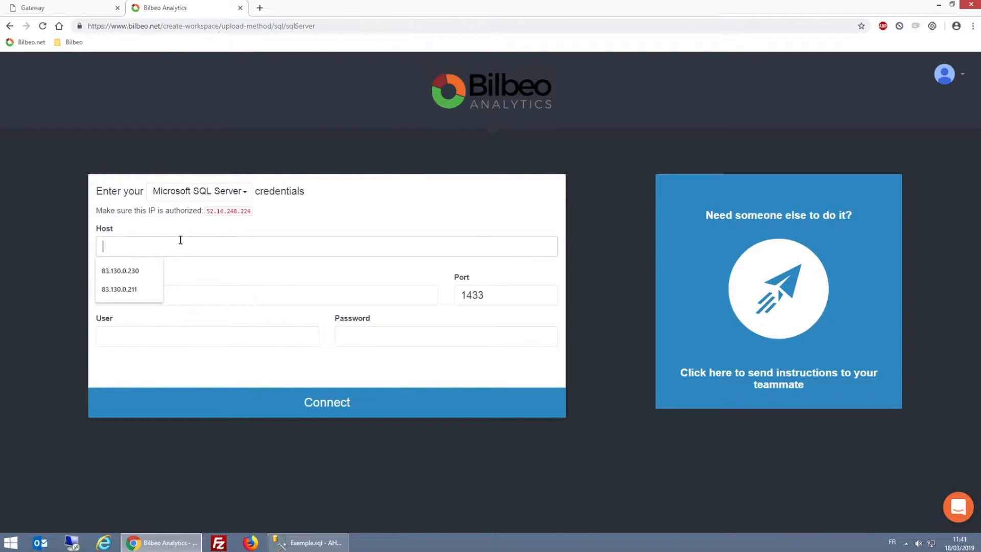
pyautogui.click(120, 269)
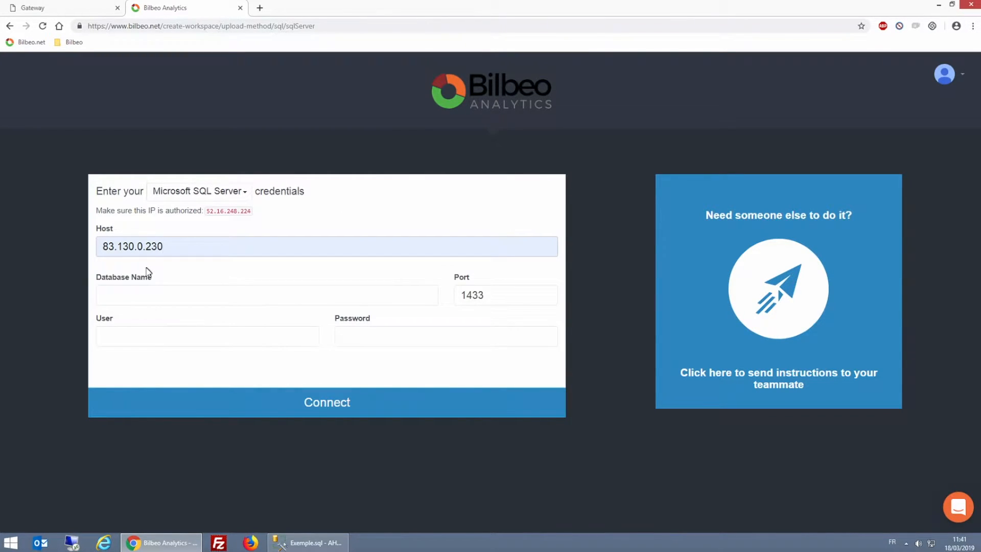
# Enter database Northwind, port 1433, user aharon and password, and connect
pyautogui.write('Northwind')
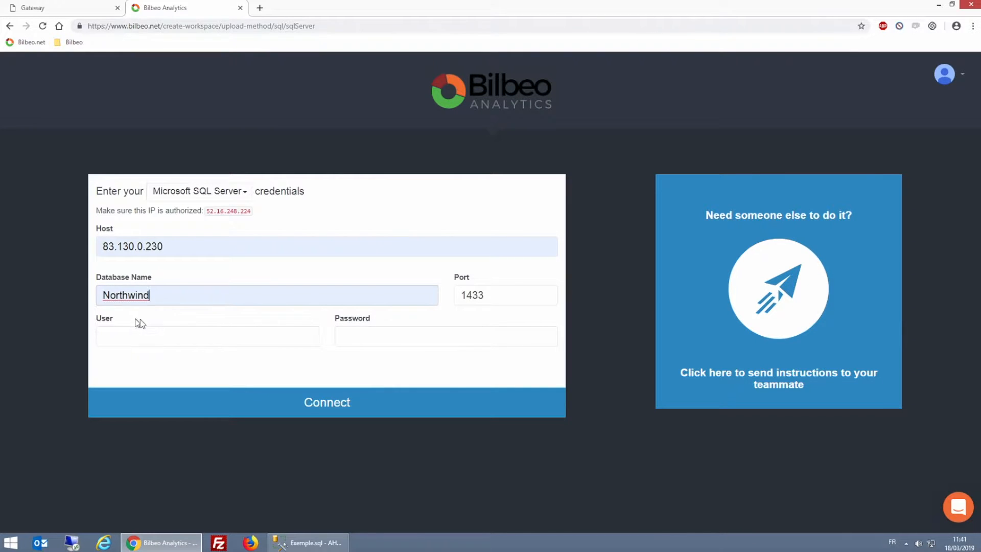
pyautogui.click(505, 295)
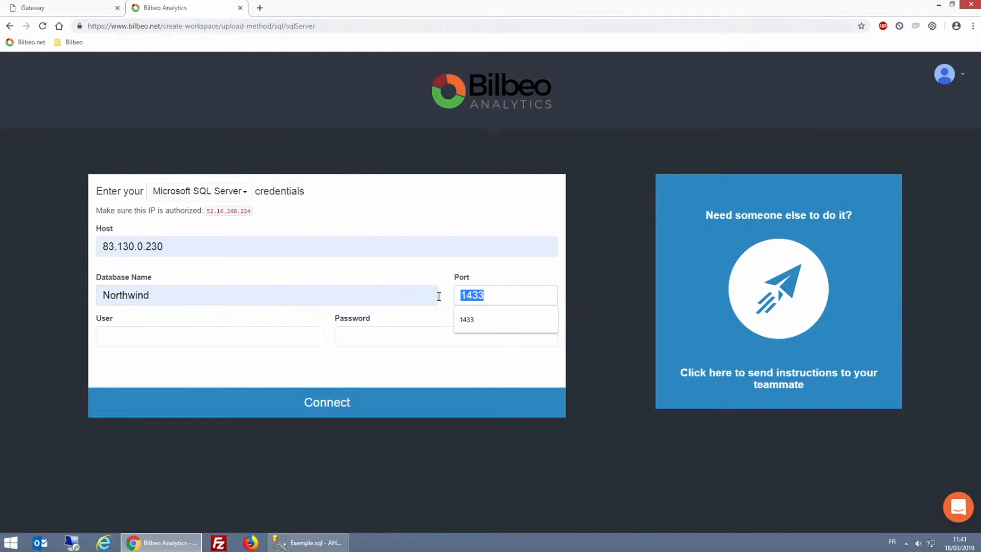
pyautogui.click(207, 335)
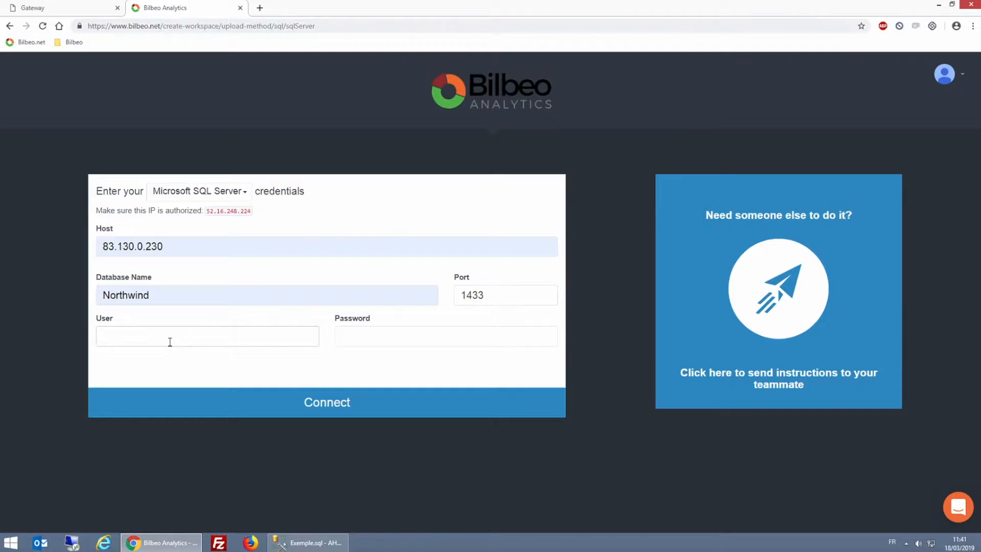
pyautogui.write('aharon_bilbeo')
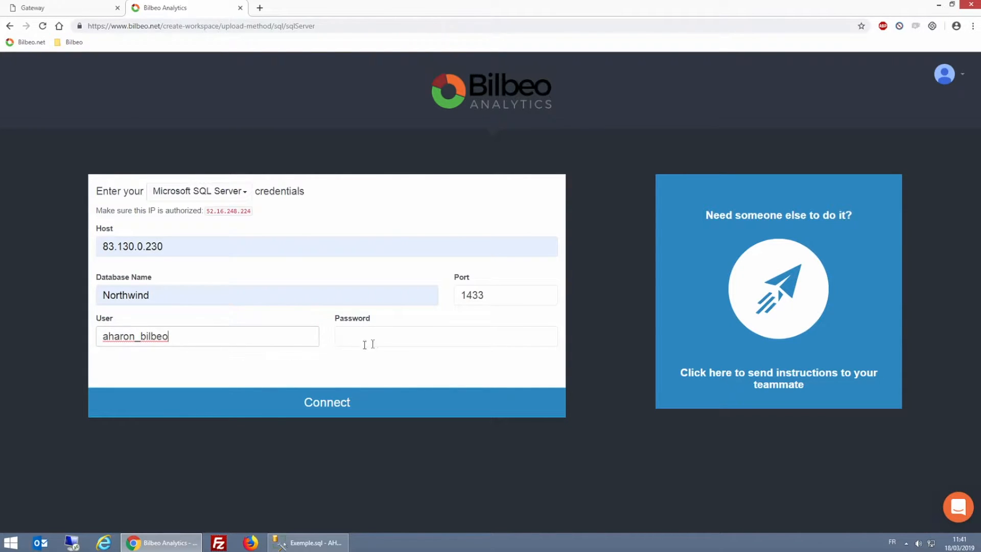
pyautogui.write('••')
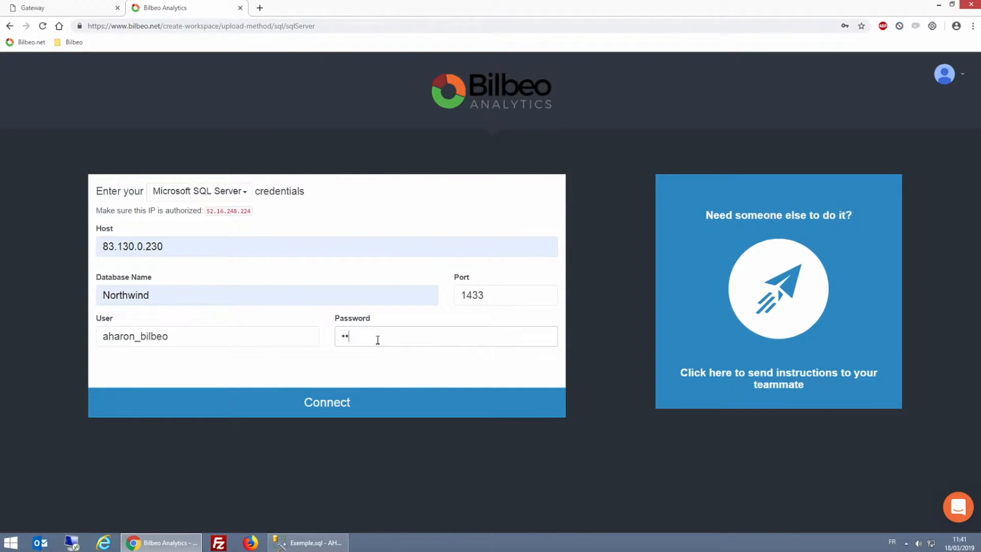
pyautogui.write('••••')
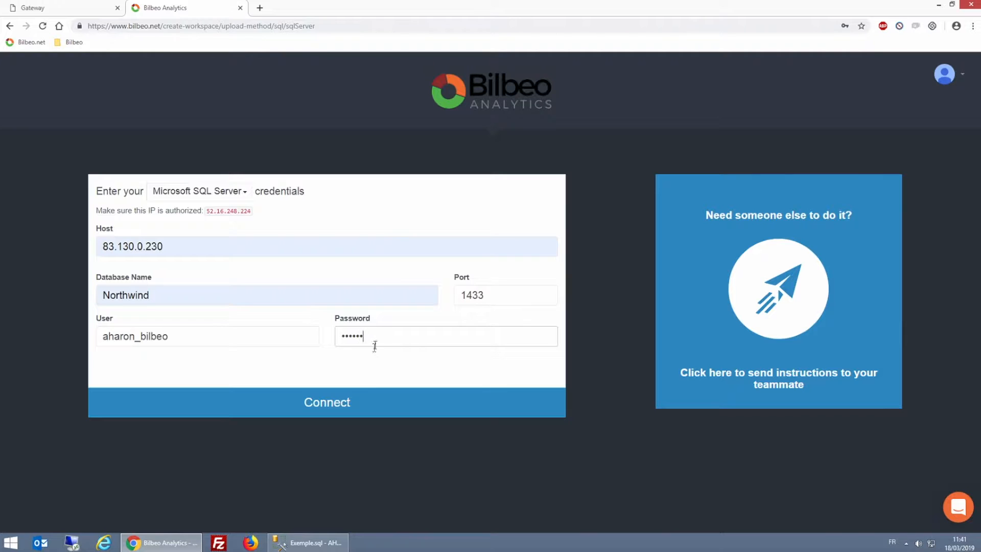
pyautogui.click(327, 401)
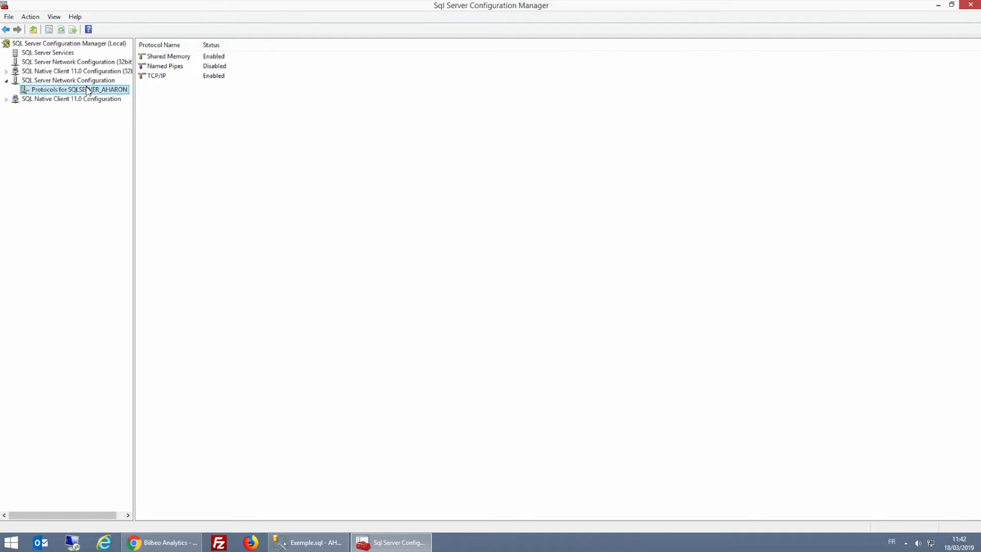
# In TCP/IP Properties, set the IPAll TCP Port to 1433, apply and acknowledge the restart warning
pyautogui.rightClick(155, 76)
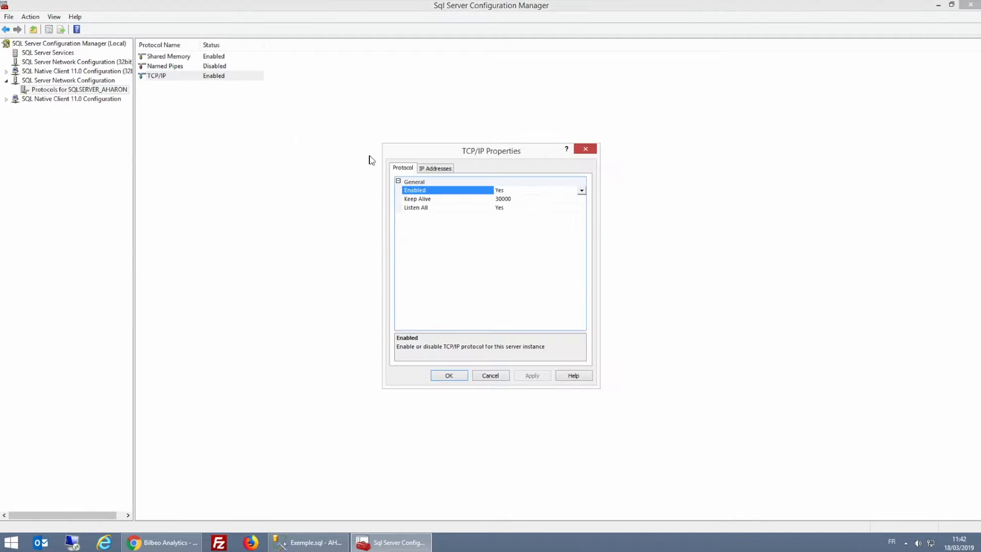
pyautogui.click(435, 167)
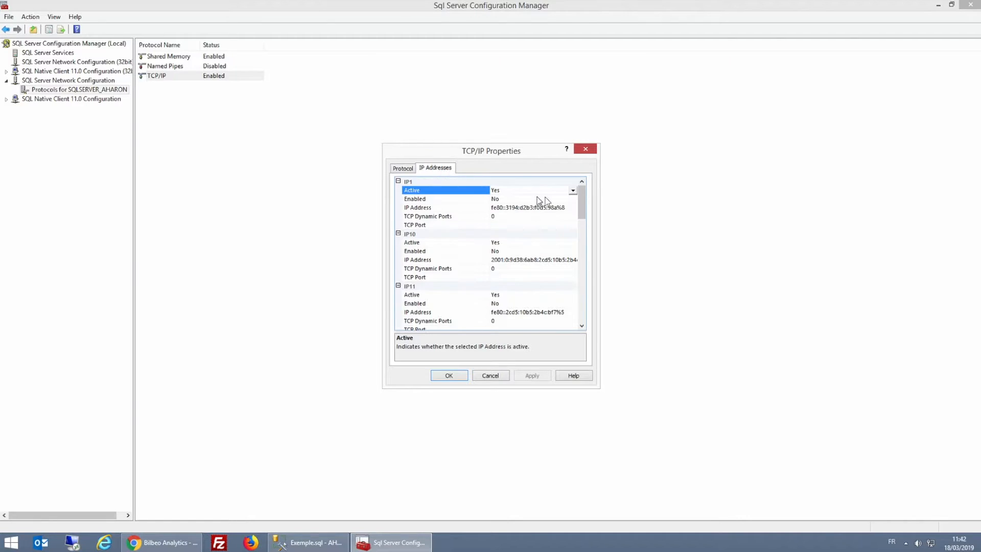
pyautogui.scroll(-3)
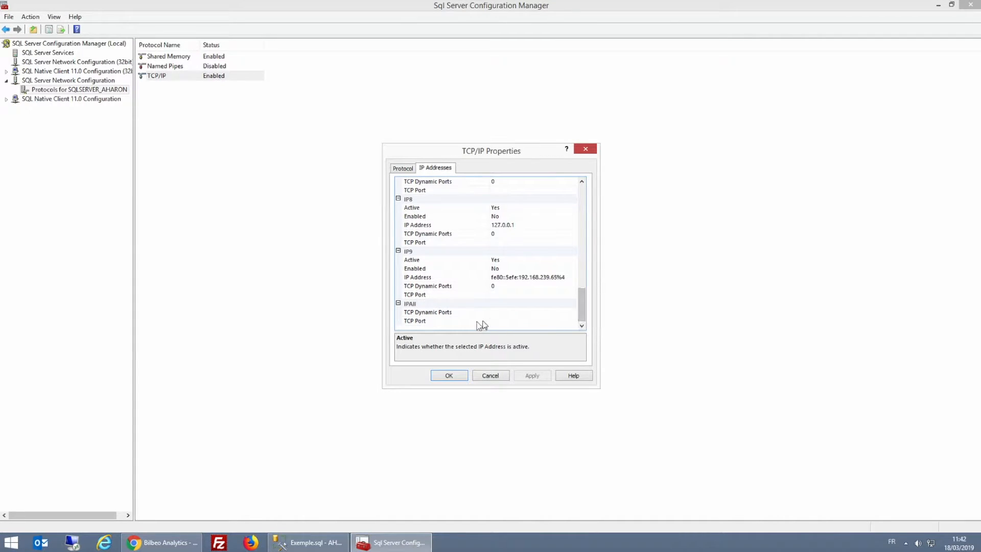
pyautogui.click(431, 319)
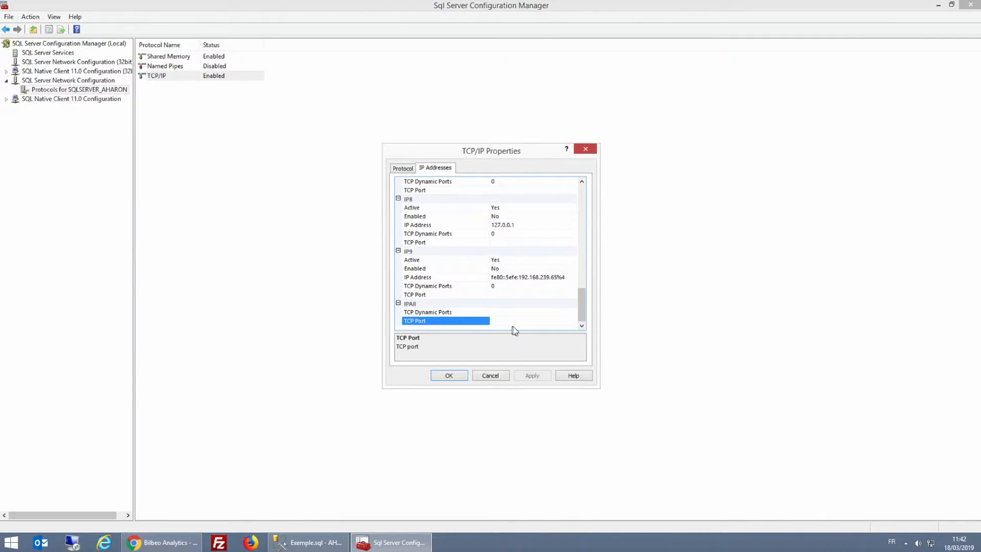
pyautogui.write('14')
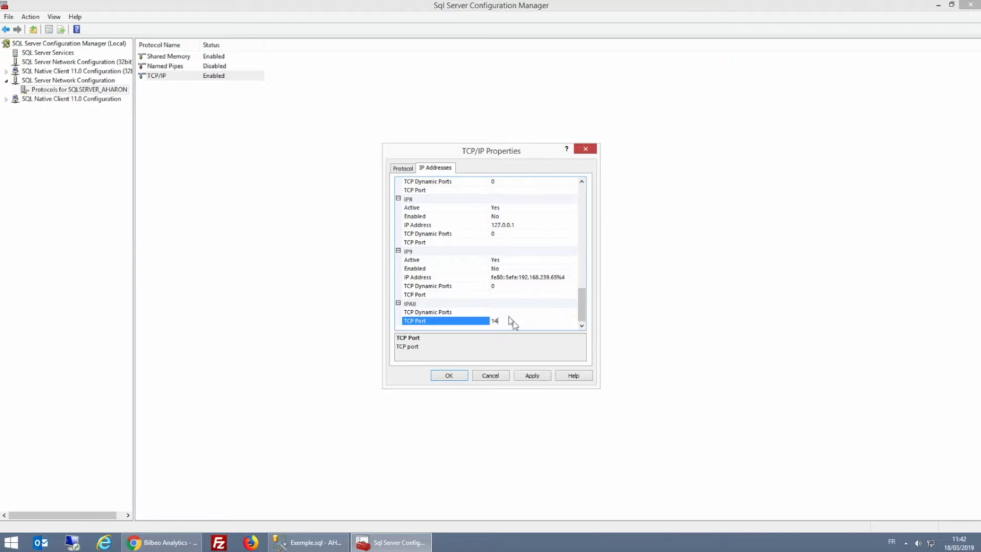
pyautogui.click(532, 375)
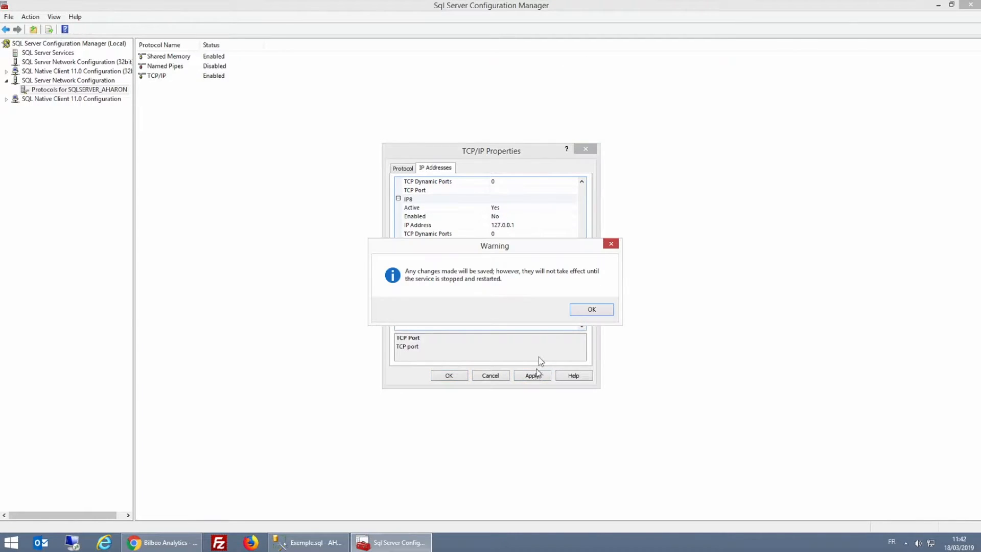
pyautogui.moveTo(561, 308)
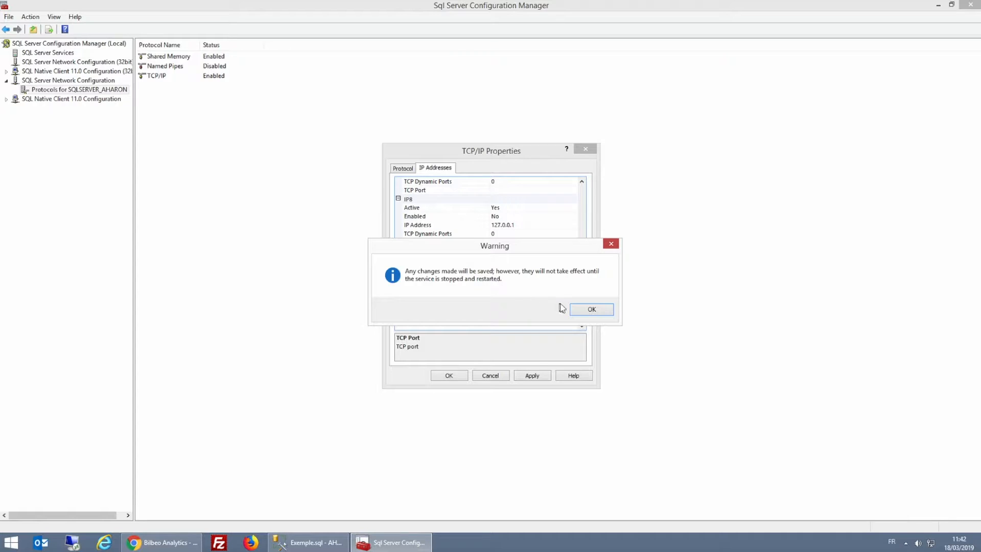
pyautogui.click(591, 309)
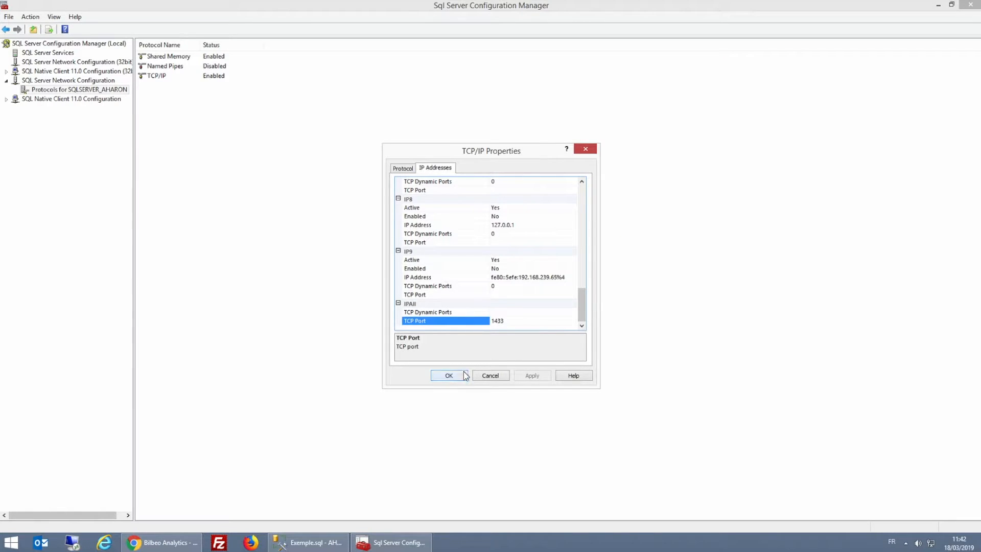
# Restart the SQL Server (SQLSERVER_AHARON) service from SQL Server Services
pyautogui.click(449, 375)
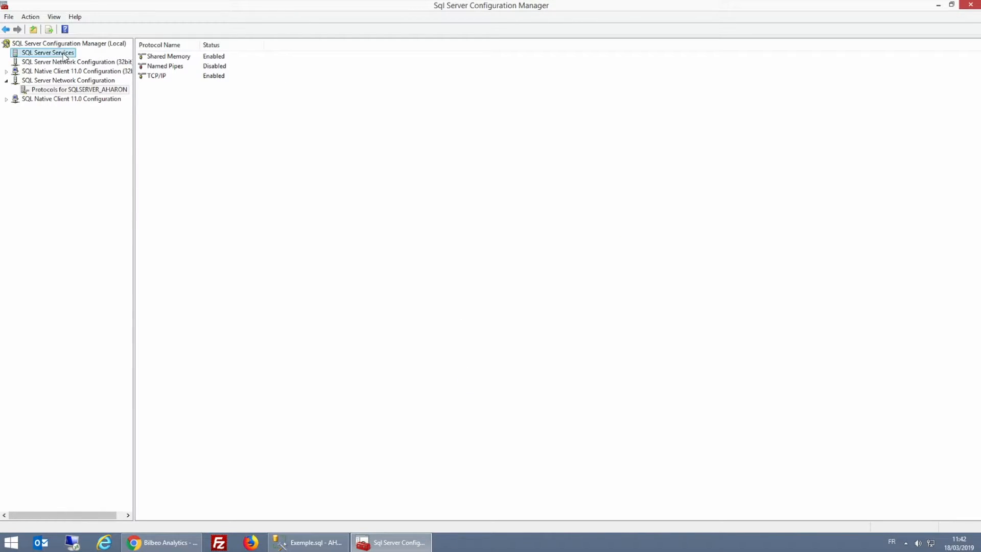
pyautogui.click(48, 52)
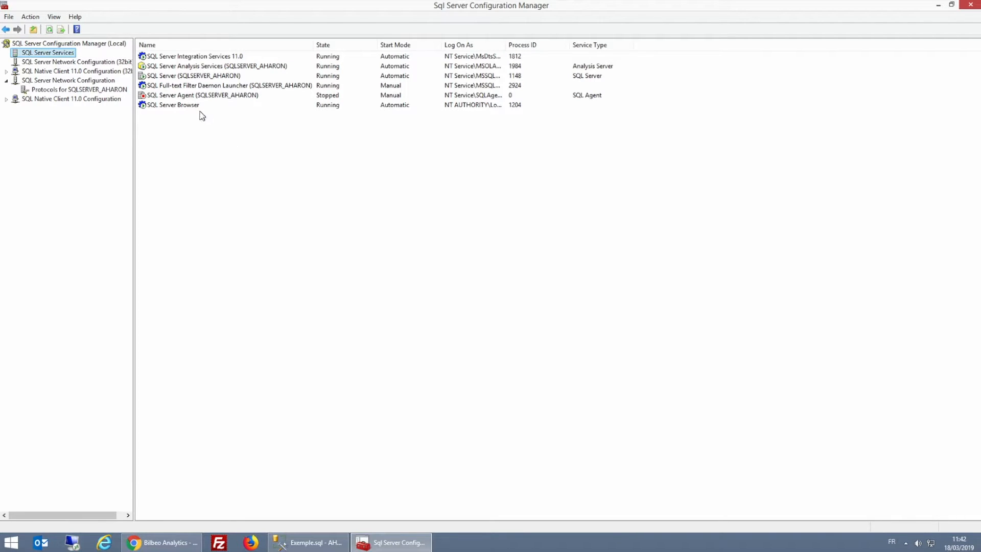
pyautogui.click(174, 105)
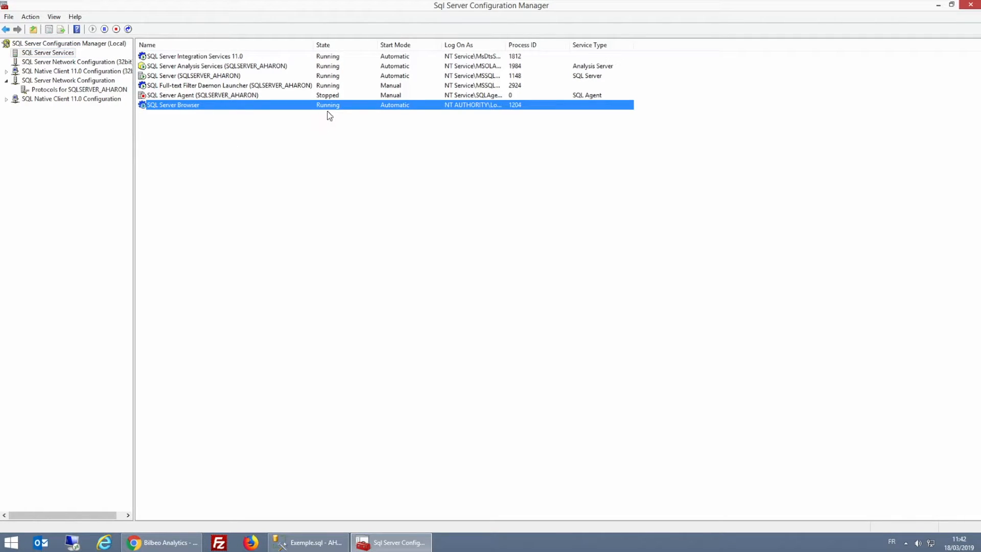
pyautogui.moveTo(404, 119)
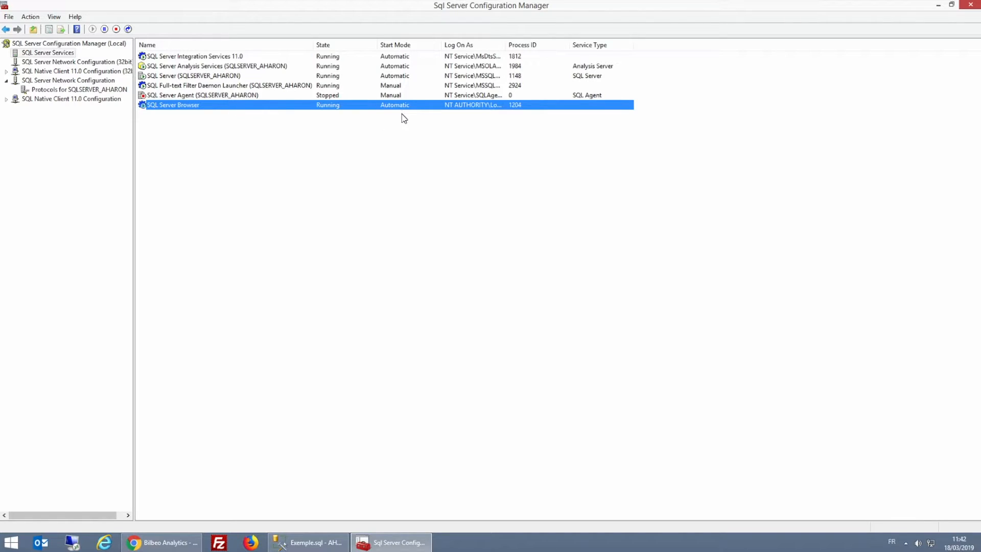
pyautogui.click(194, 75)
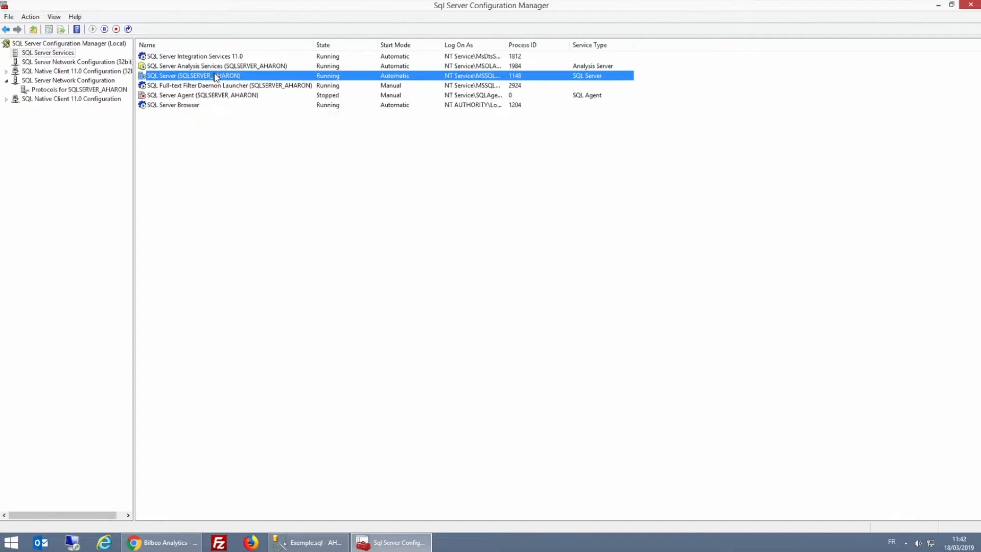
pyautogui.rightClick(194, 75)
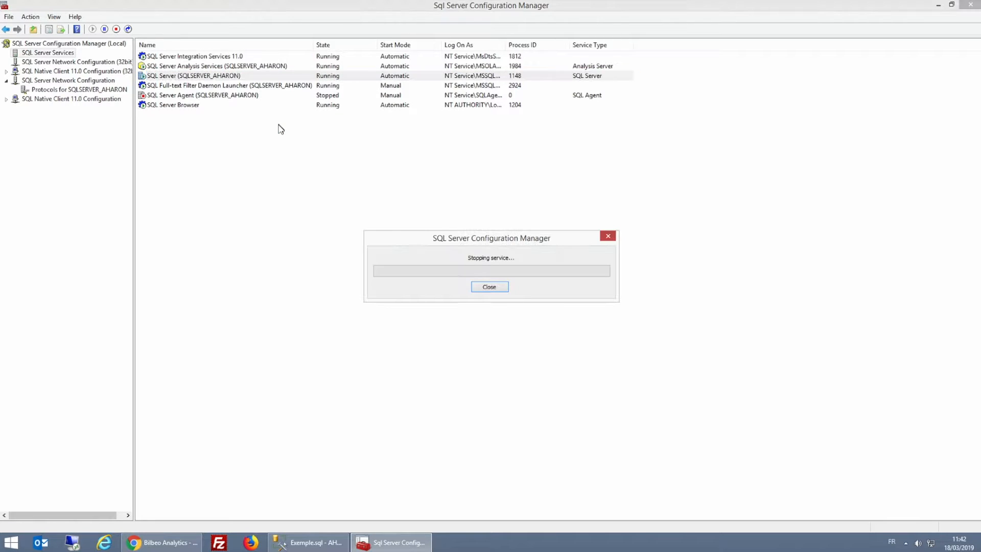
pyautogui.moveTo(316, 171)
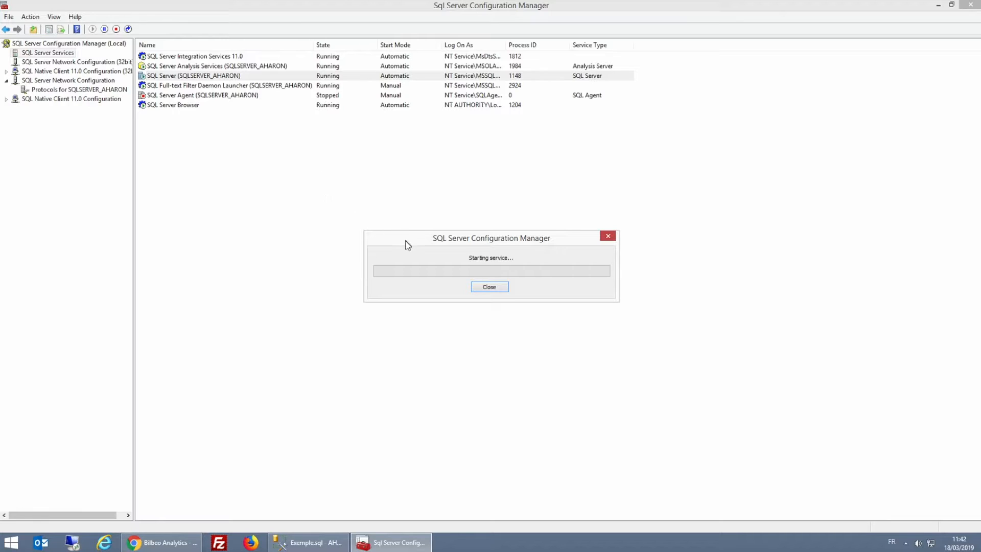
pyautogui.click(489, 286)
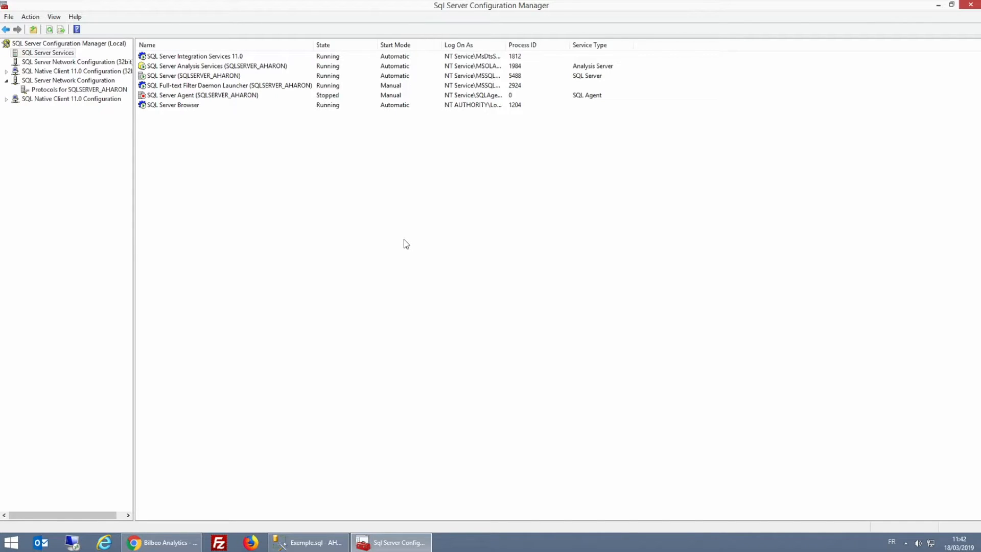
# Launch Windows Firewall with Advanced Security and start a custom inbound rule
pyautogui.write('win')
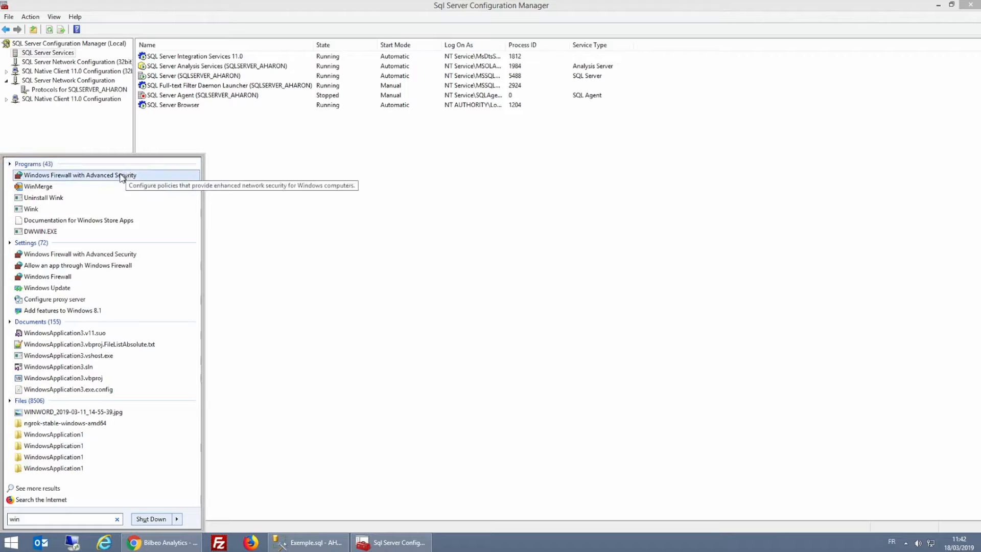
pyautogui.click(80, 175)
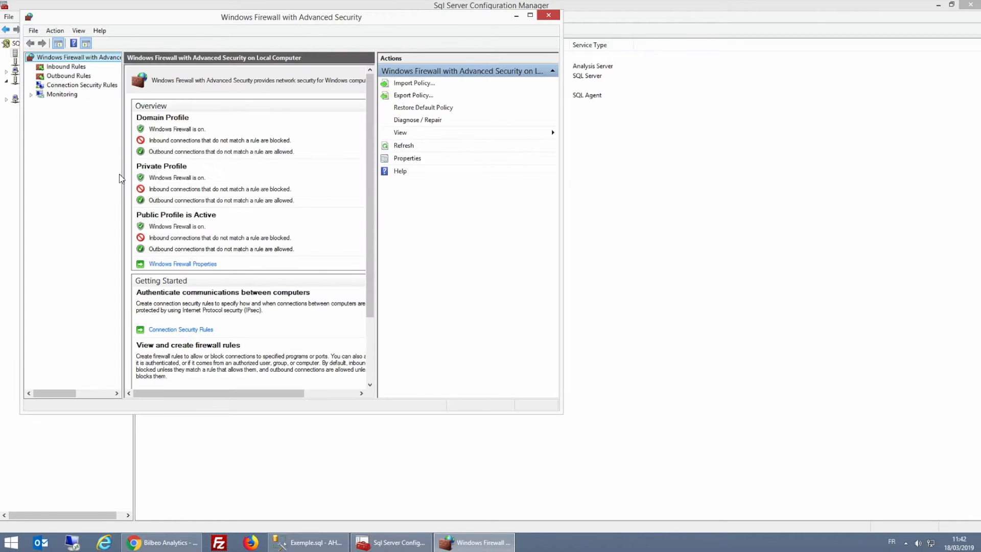
pyautogui.click(530, 15)
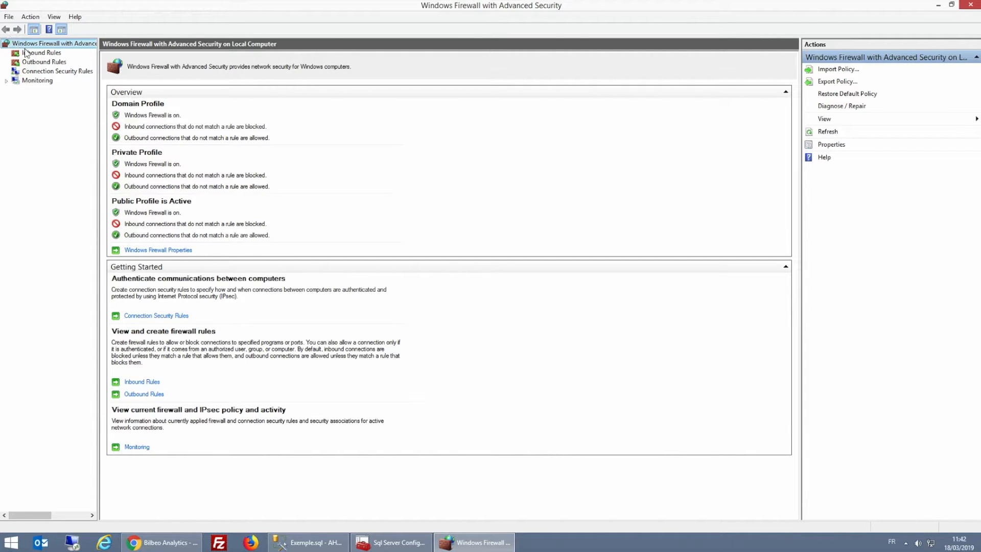
pyautogui.click(43, 52)
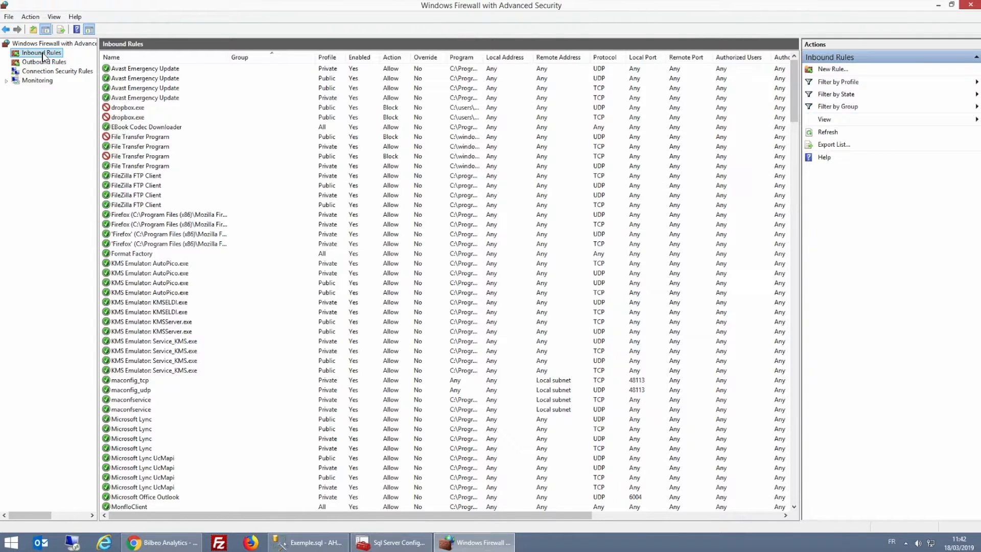
pyautogui.click(833, 68)
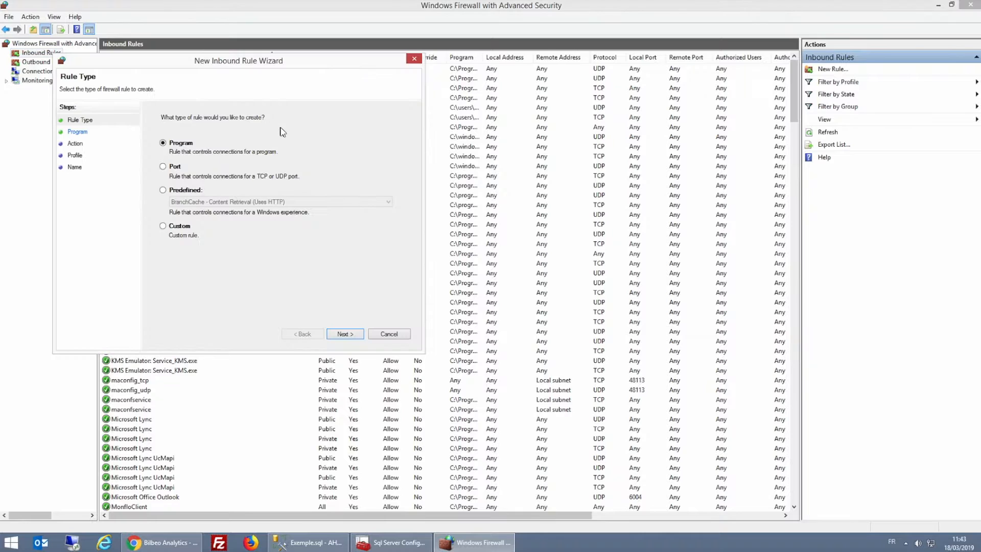
pyautogui.click(163, 226)
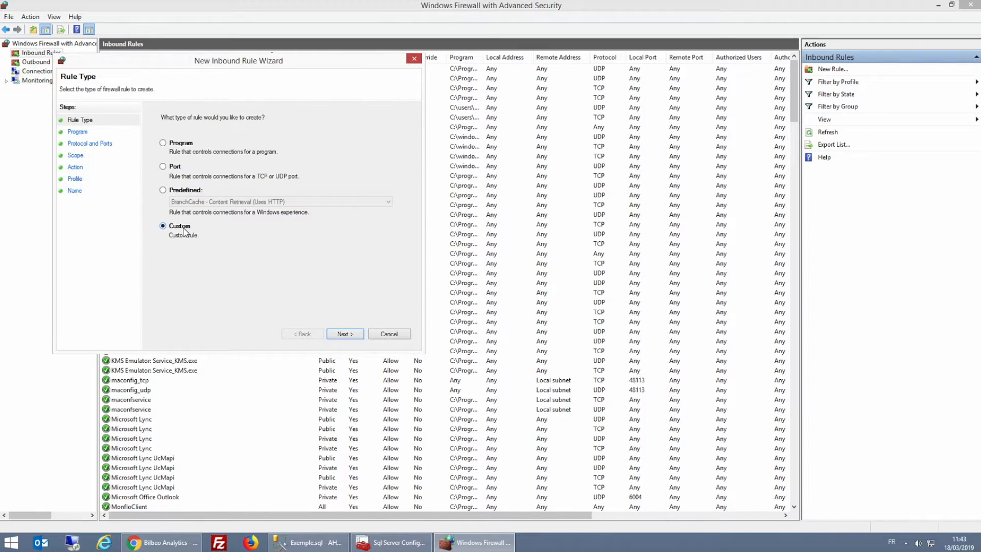
pyautogui.click(344, 333)
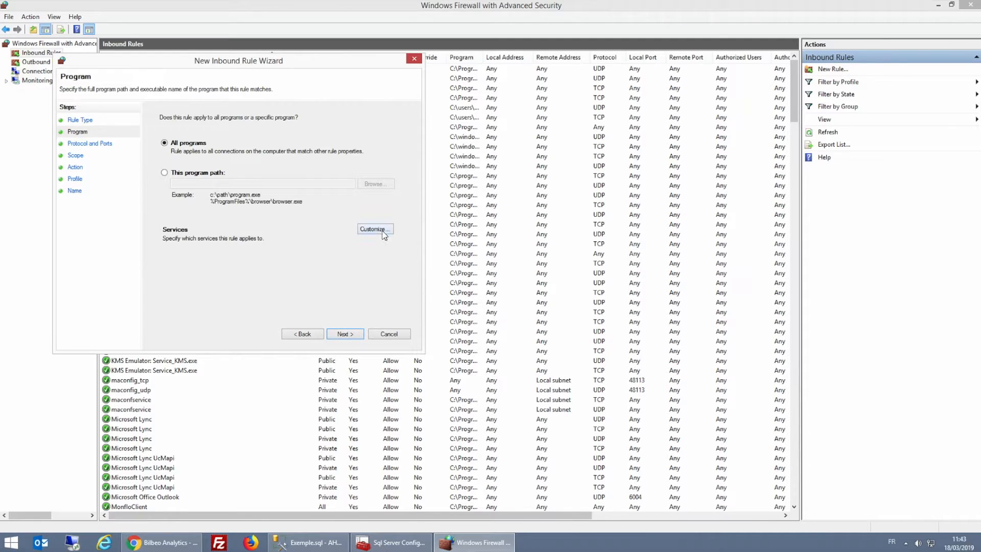
# Restrict the rule to the SQL Server (SQLSERVER_AHARON) service only
pyautogui.click(374, 227)
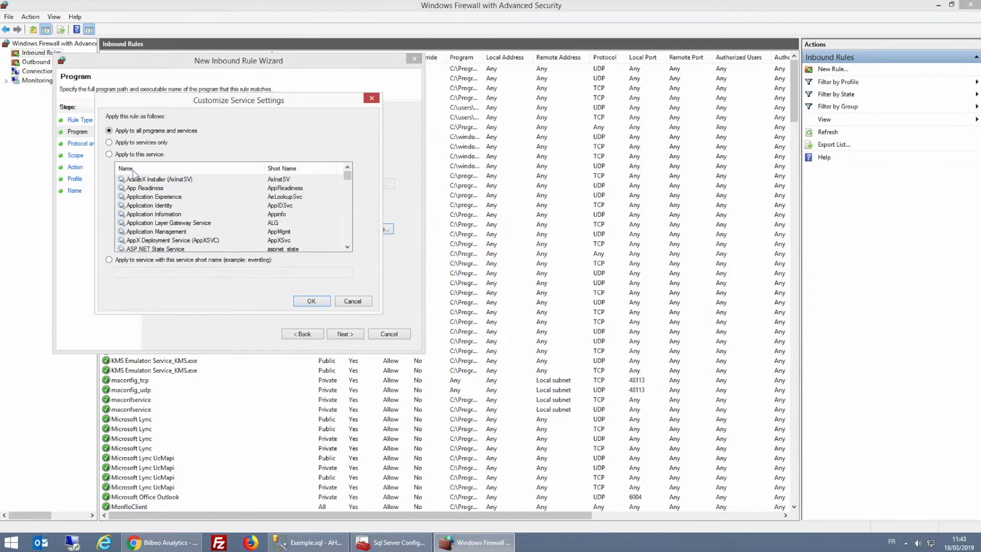
pyautogui.click(109, 154)
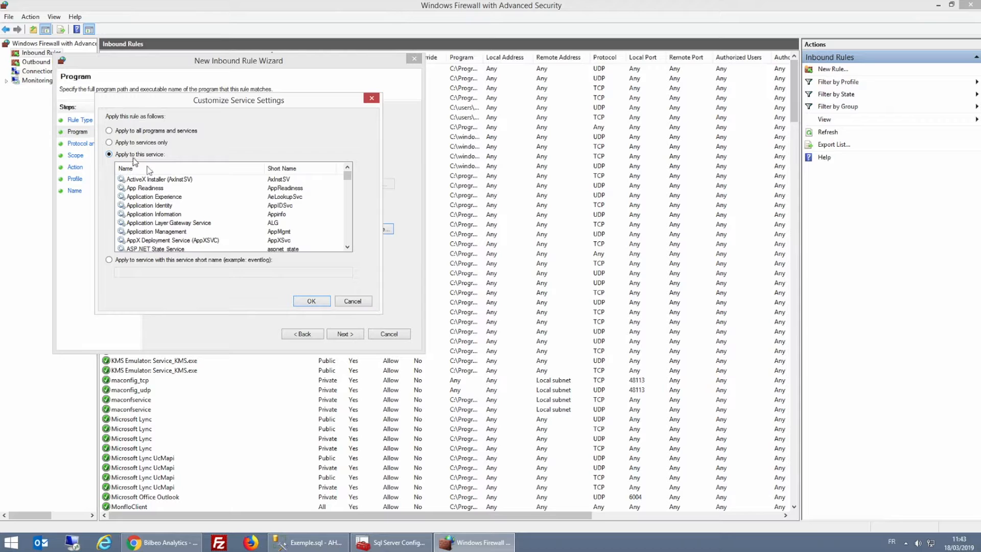
pyautogui.scroll(-3)
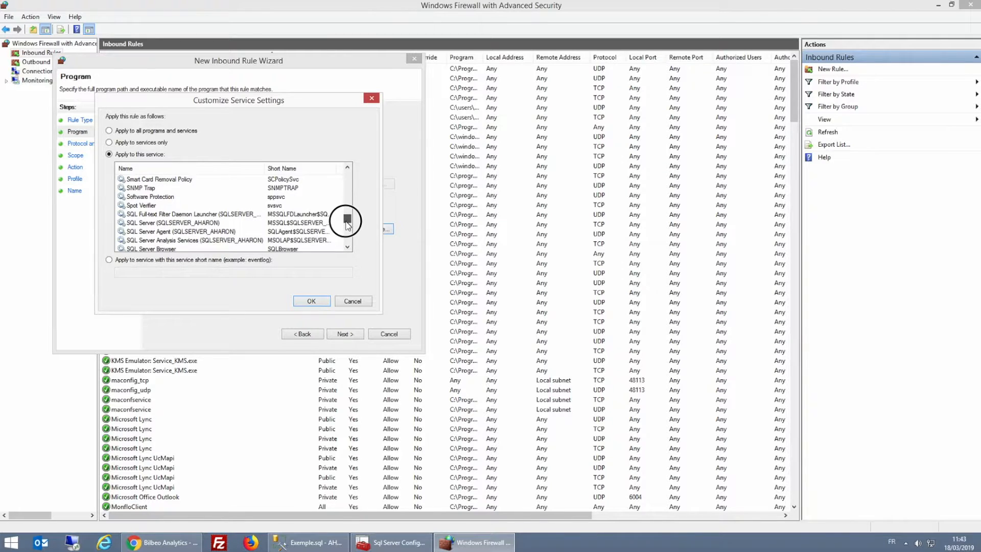
pyautogui.click(188, 223)
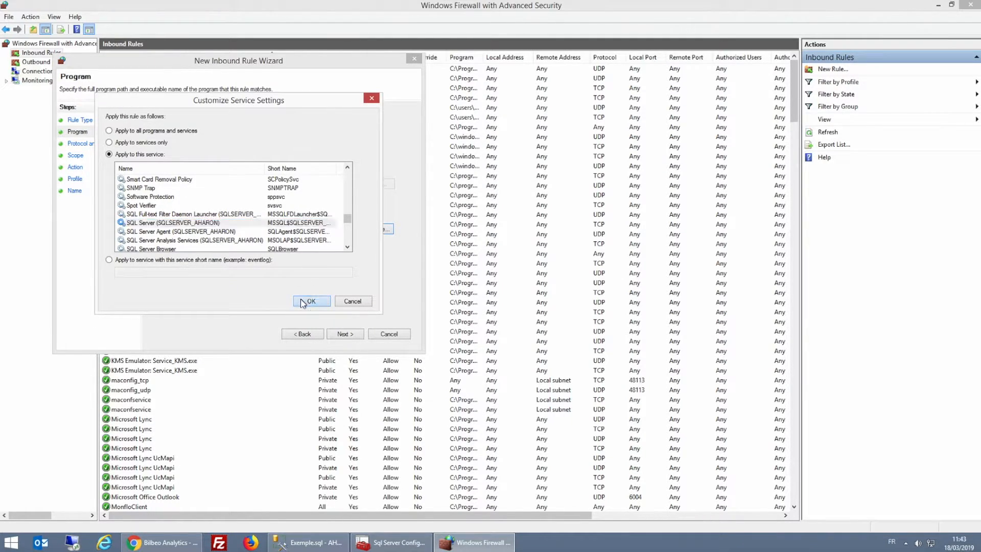
pyautogui.click(312, 301)
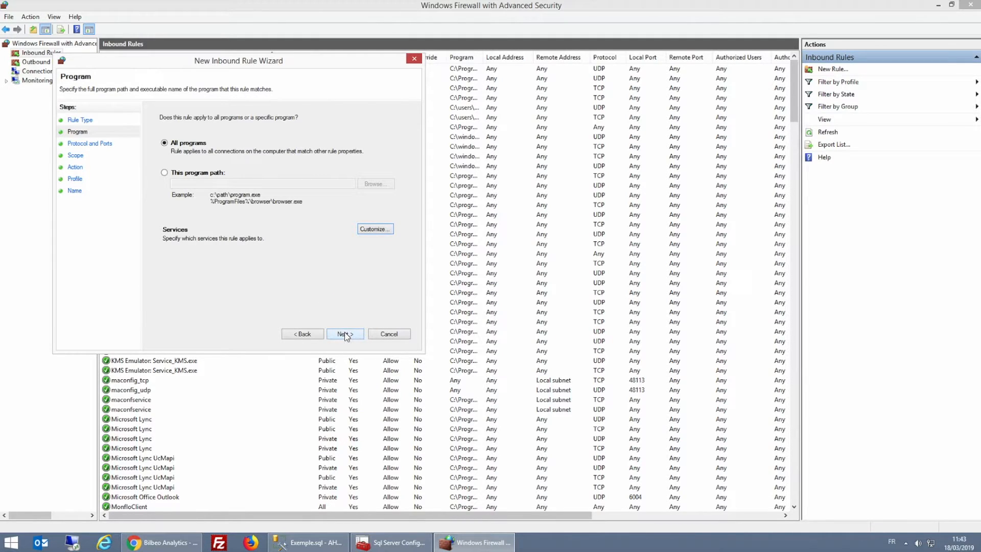
# Set the rule's protocol to TCP with specific local port 1433
pyautogui.click(345, 333)
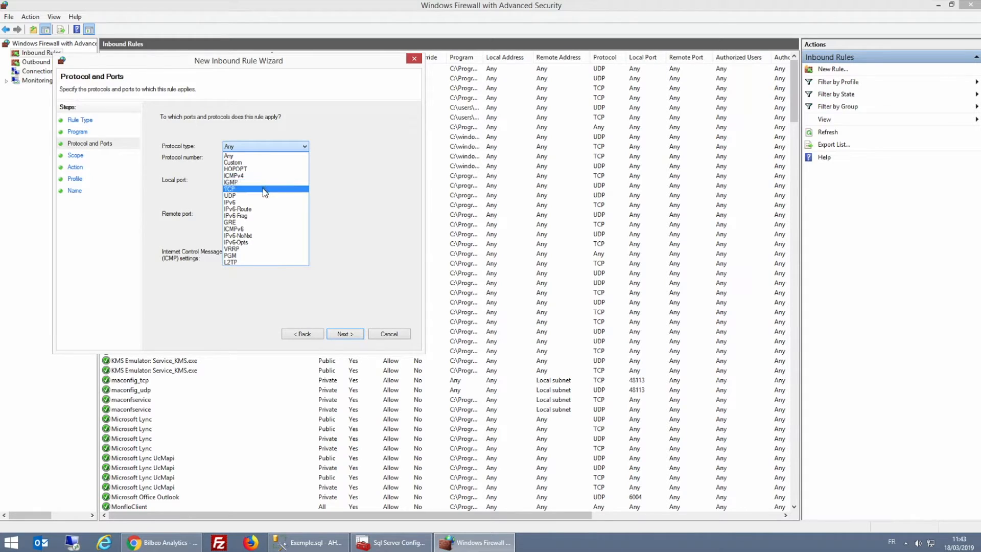
pyautogui.click(230, 188)
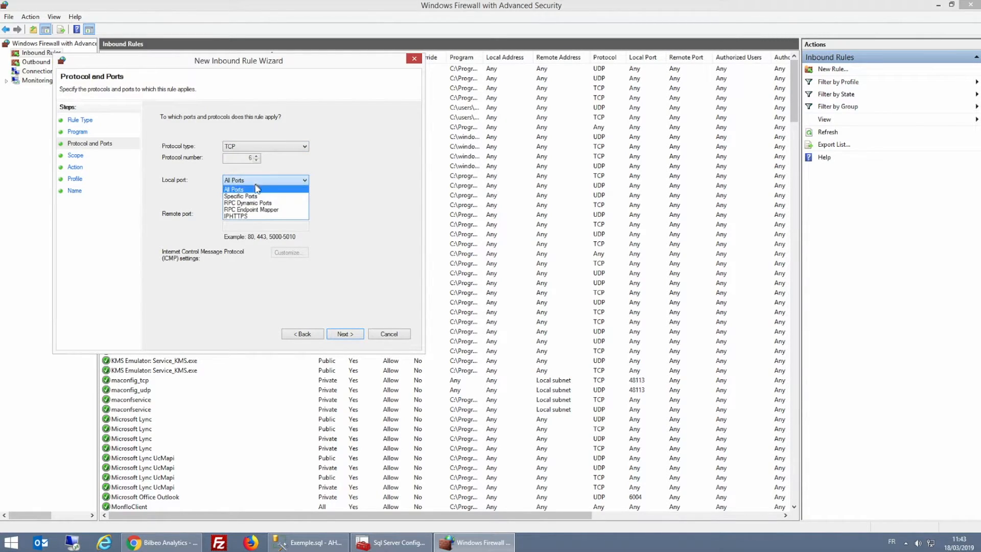
pyautogui.click(240, 196)
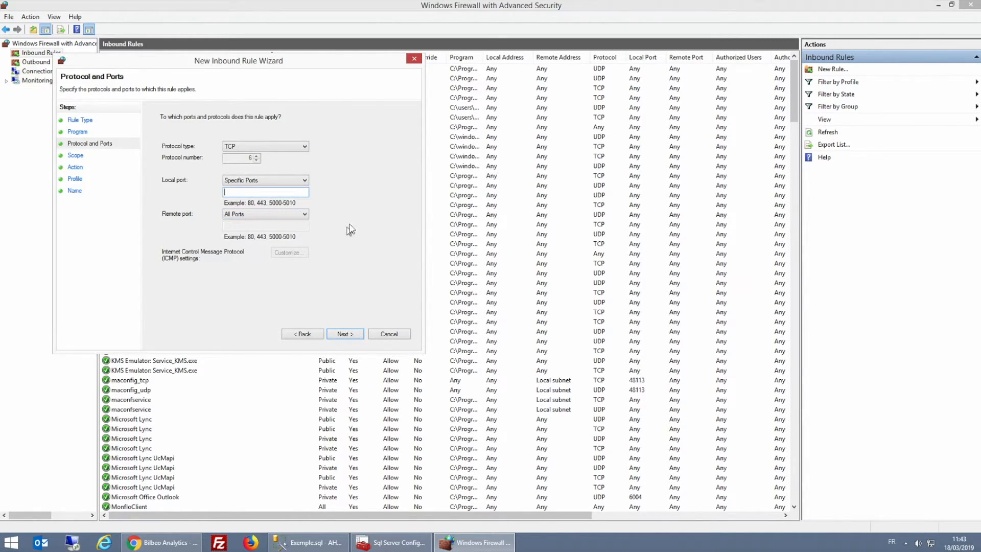
pyautogui.write('1433')
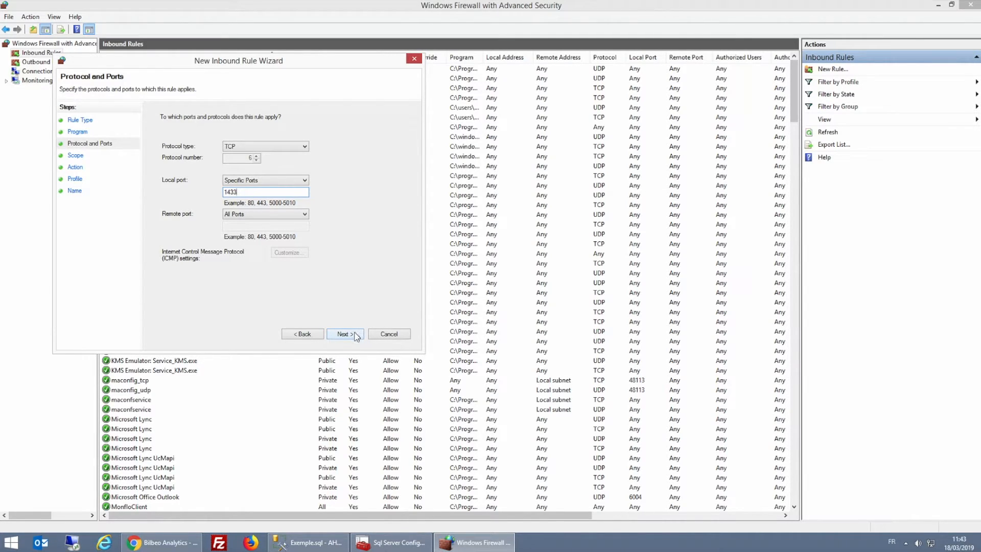
# Limit the rule's scope to remote IP address 52.16.248.224
pyautogui.click(344, 333)
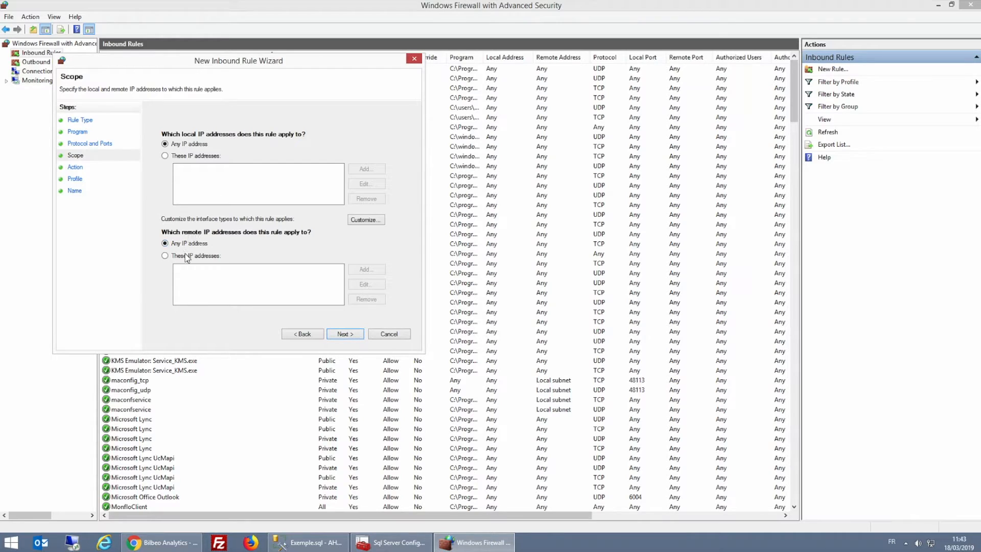
pyautogui.click(165, 256)
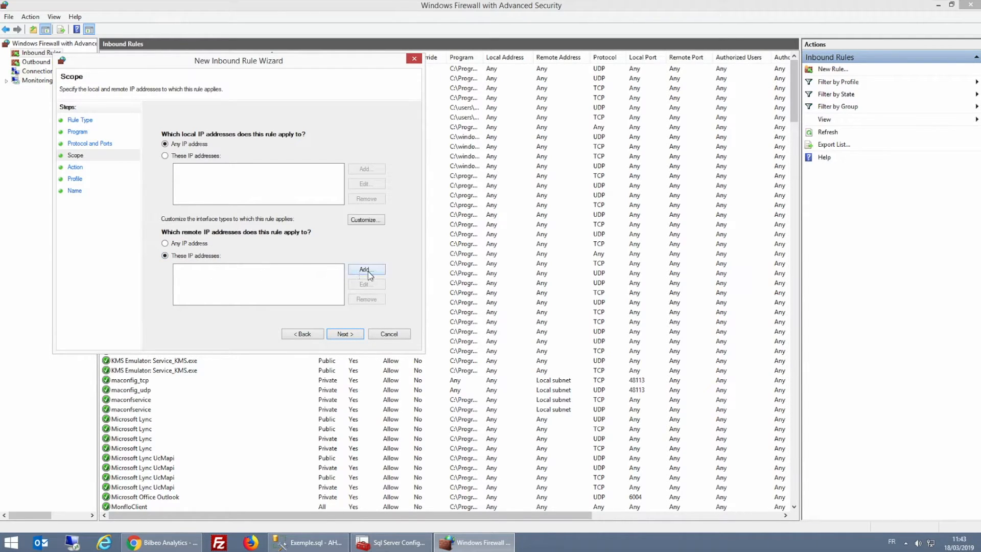
pyautogui.click(366, 270)
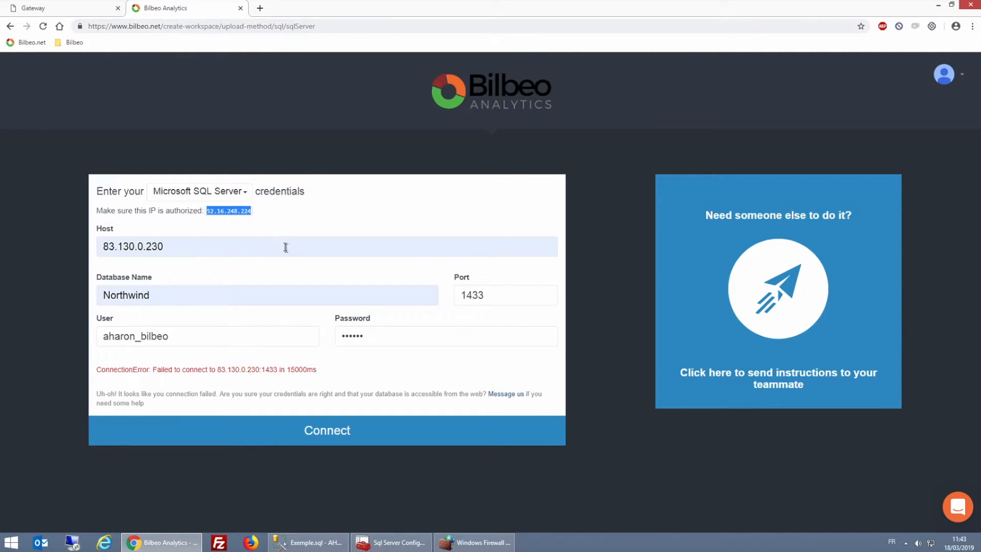
pyautogui.moveTo(389, 466)
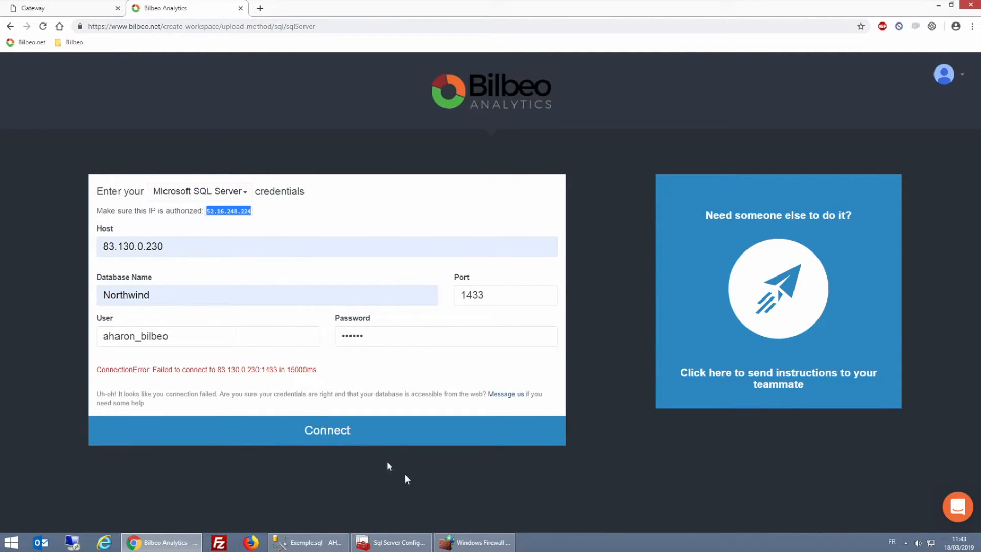
pyautogui.click(473, 542)
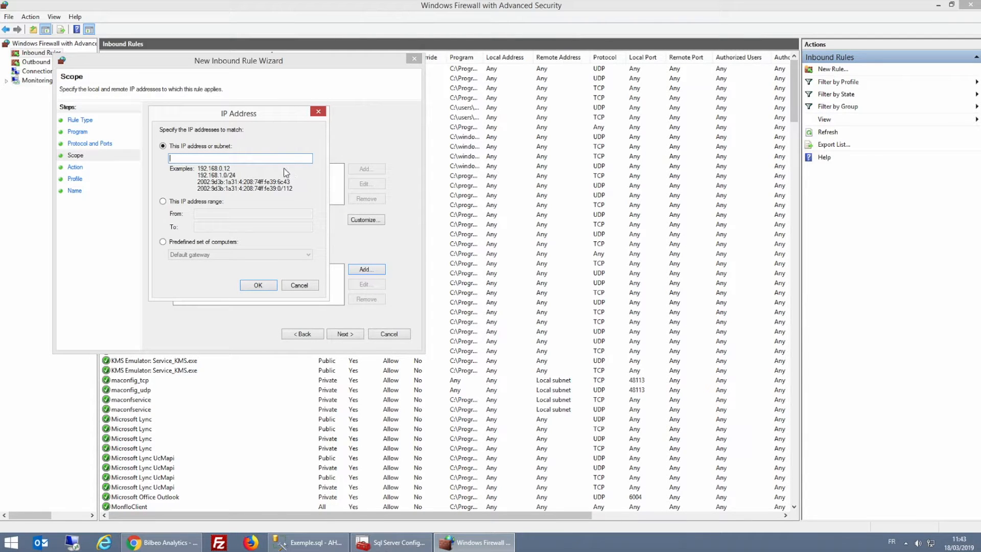
pyautogui.write('52.16.248.224')
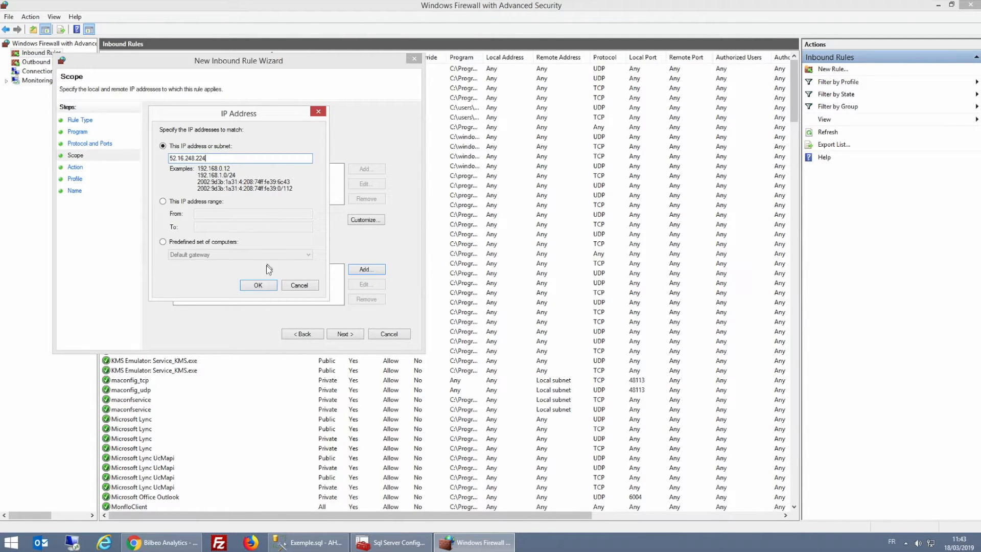
pyautogui.click(258, 285)
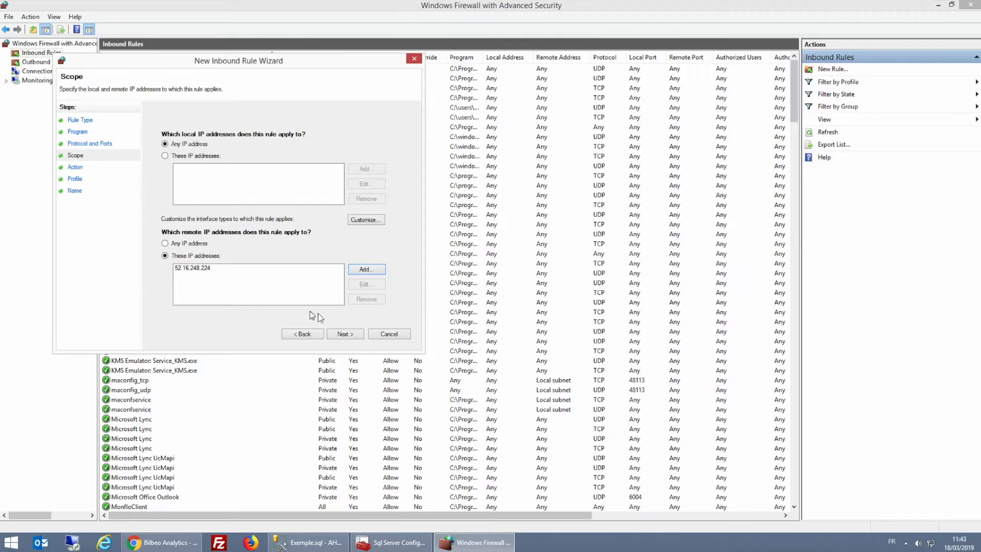
# Allow the connection on all profiles and finish the inbound rule named SQL
pyautogui.click(344, 333)
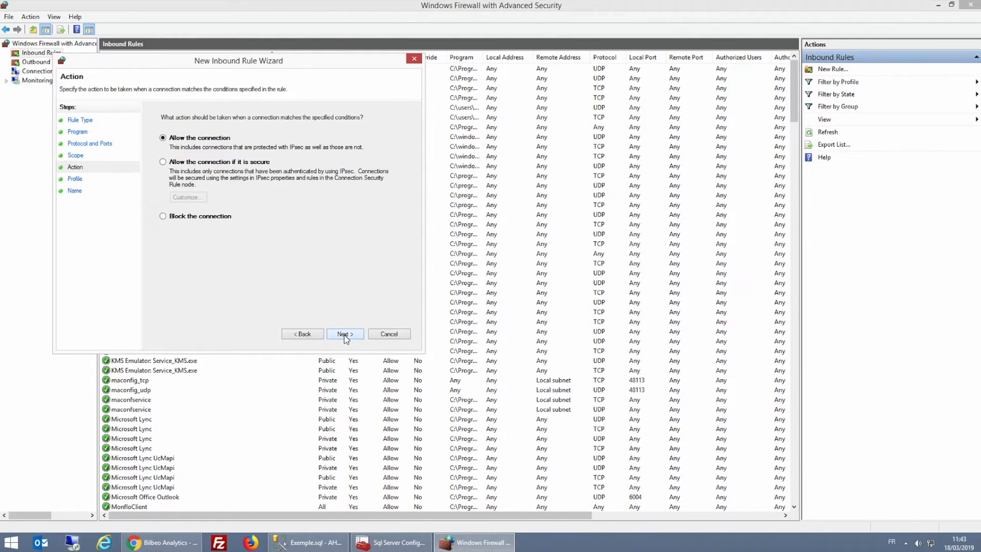
pyautogui.click(345, 334)
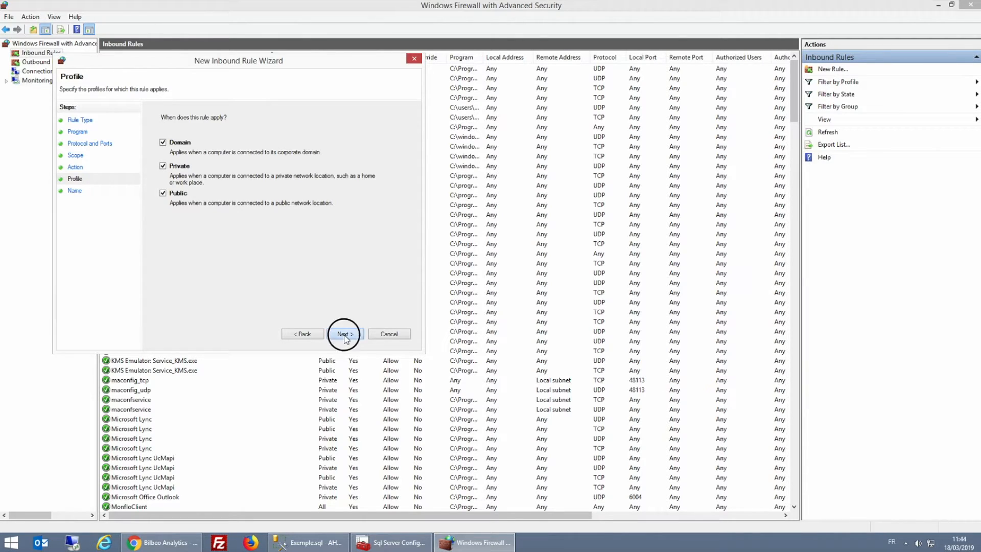
pyautogui.click(344, 333)
pyautogui.write('SQL')
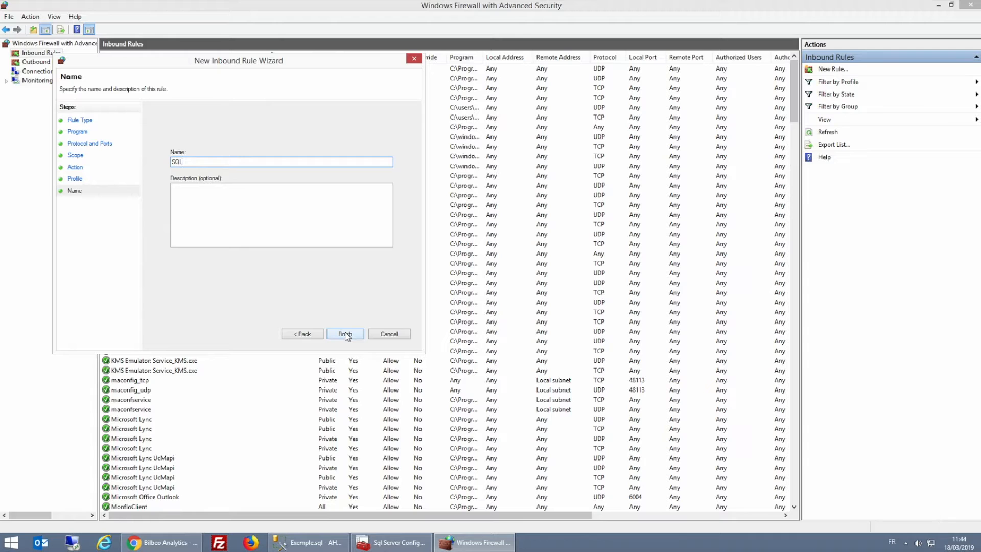
pyautogui.click(160, 543)
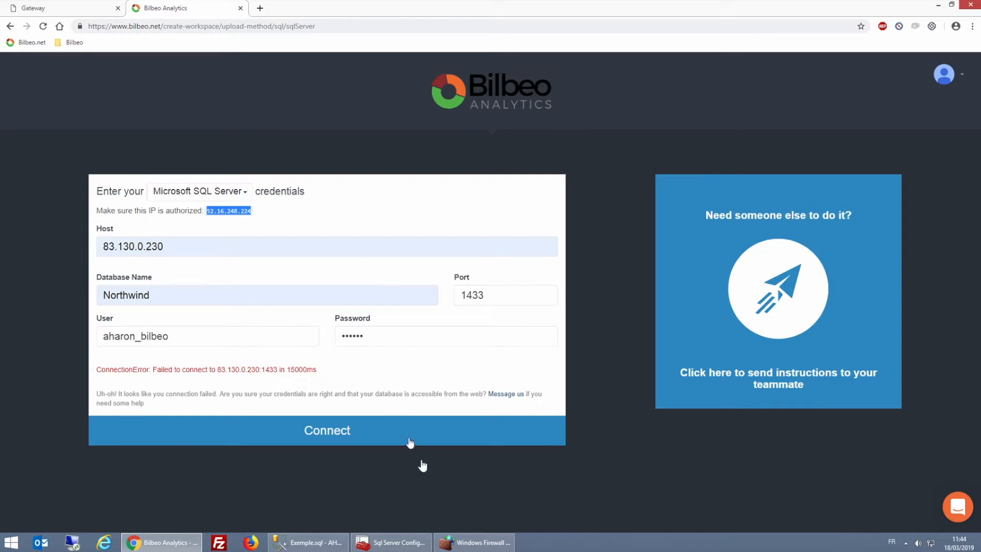
# Retry the Bilbeo connection, then switch to the router gateway page
pyautogui.click(473, 542)
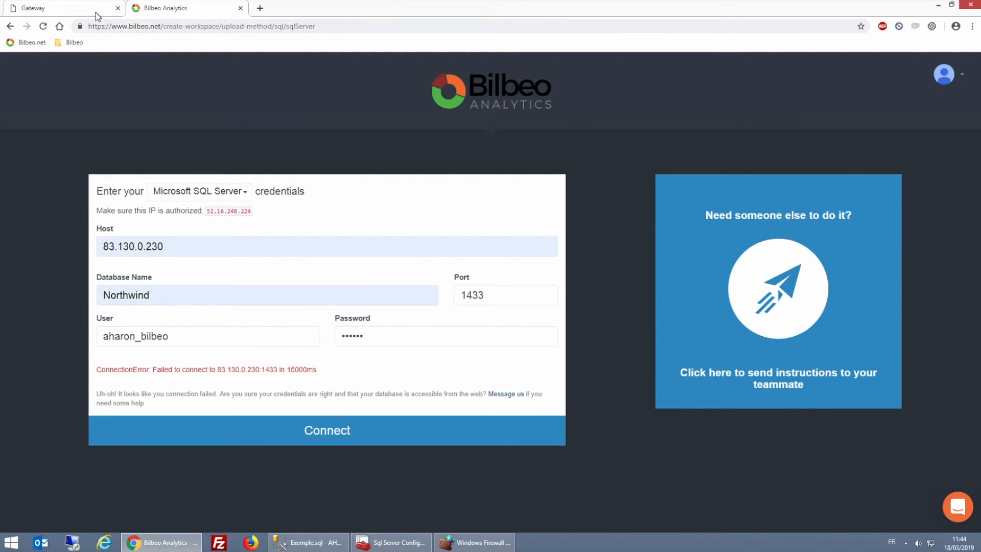
pyautogui.click(59, 8)
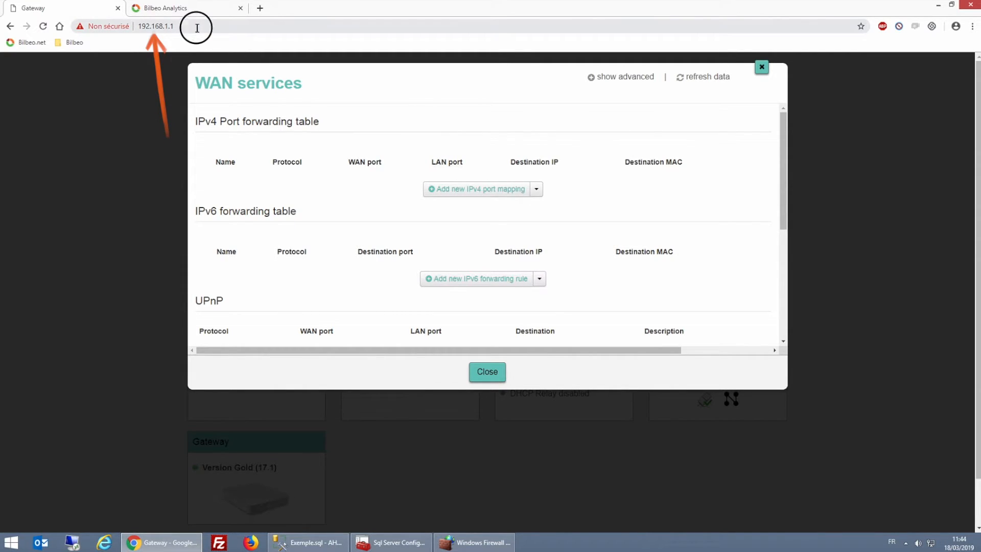
pyautogui.click(155, 26)
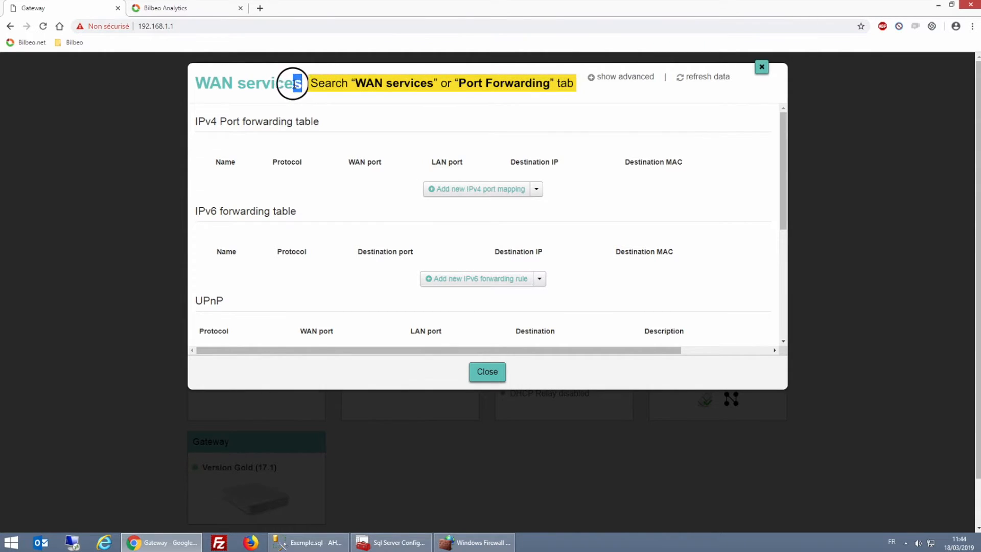
pyautogui.doubleClick(248, 83)
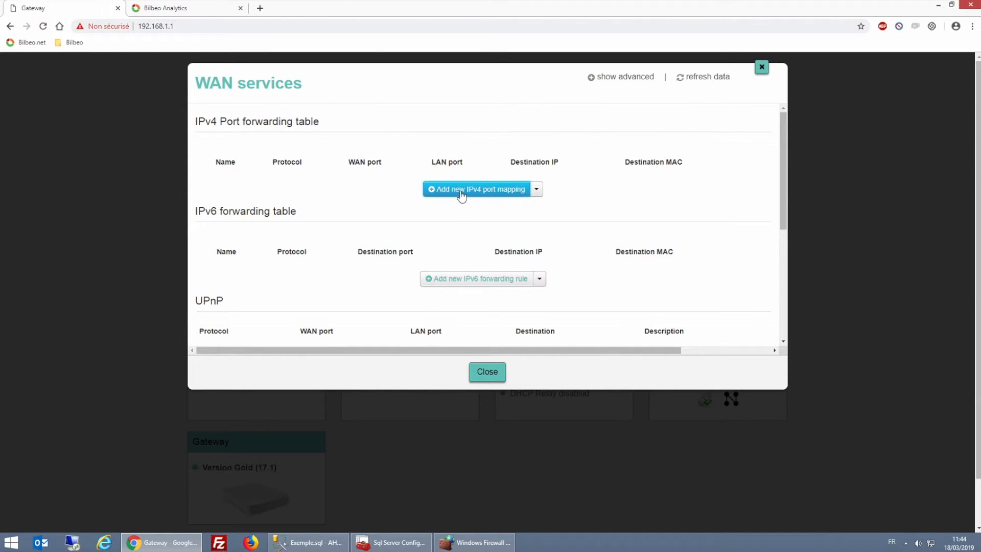
# Start a new IPv4 port mapping named SQL with protocol TCP
pyautogui.click(476, 189)
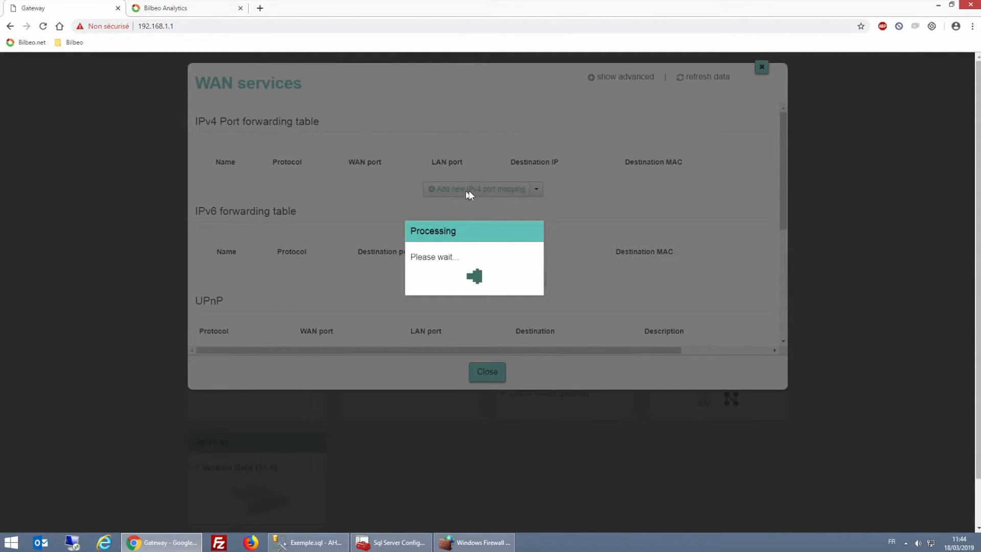
pyautogui.click(477, 188)
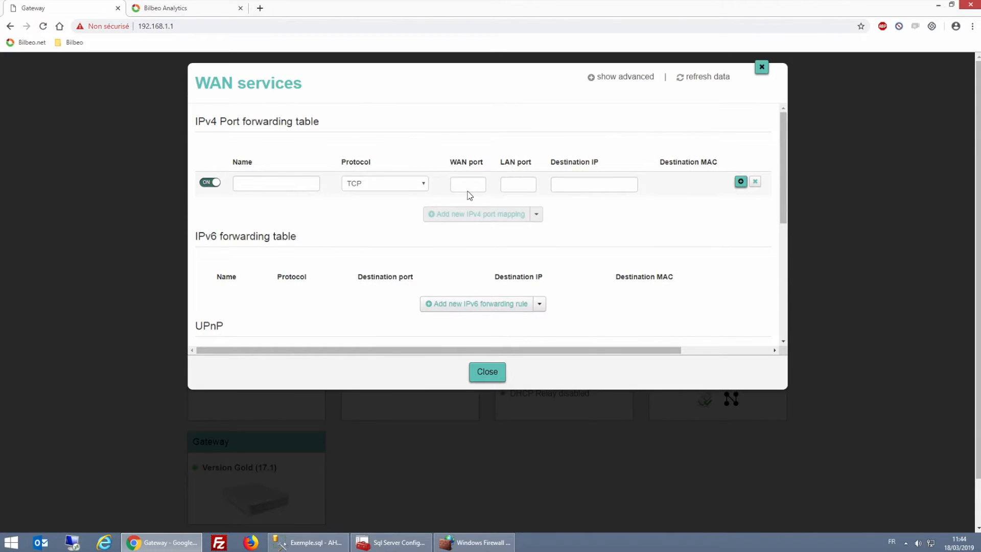
pyautogui.click(274, 182)
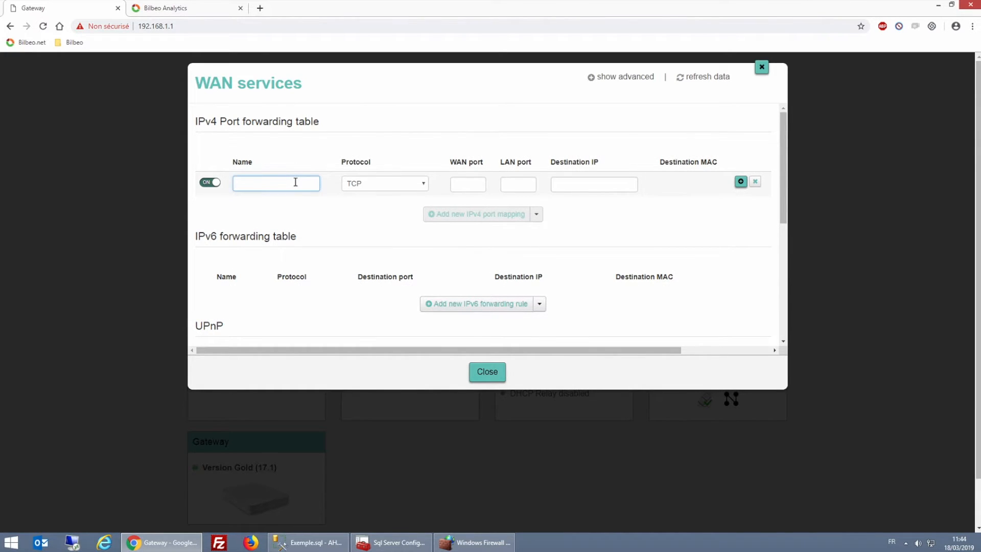
pyautogui.write('SQL')
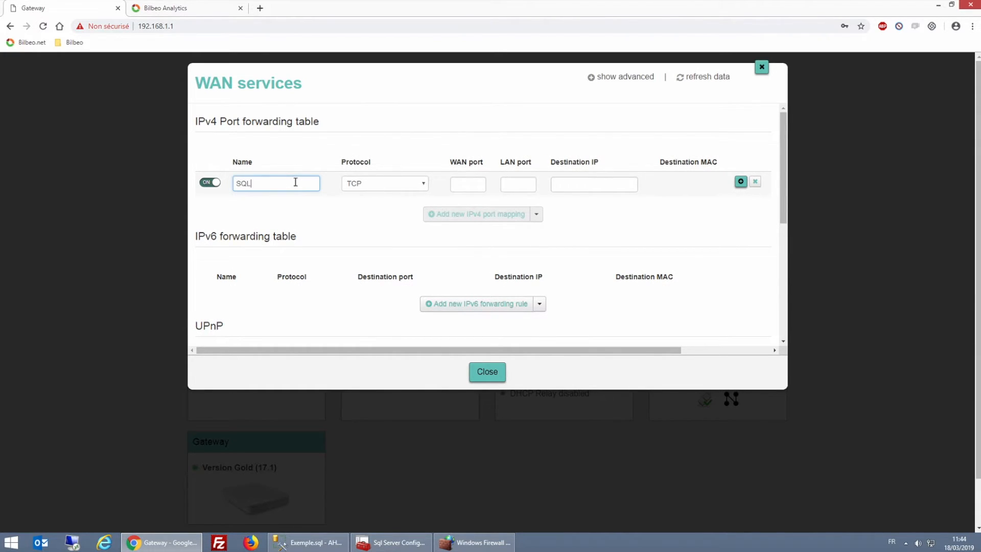
pyautogui.click(384, 183)
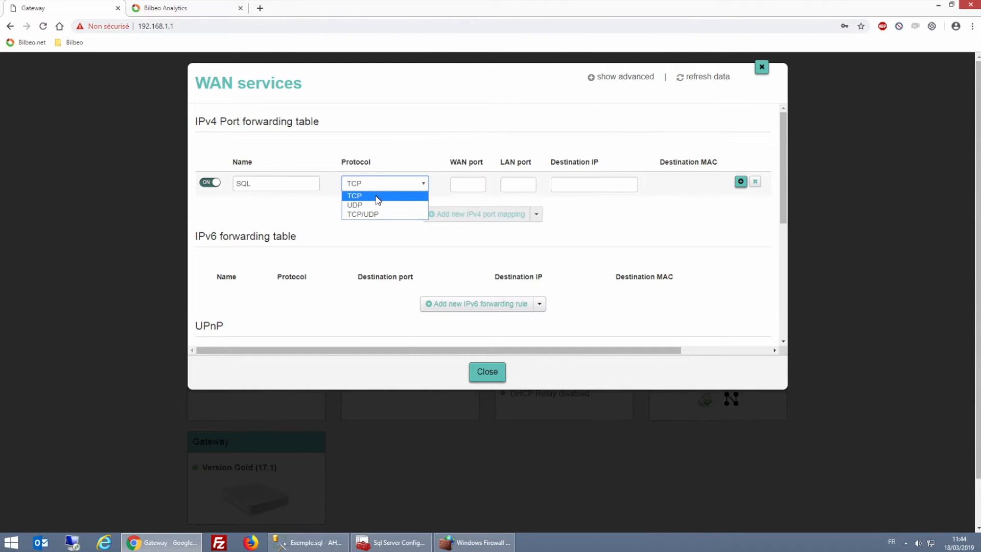
pyautogui.click(355, 195)
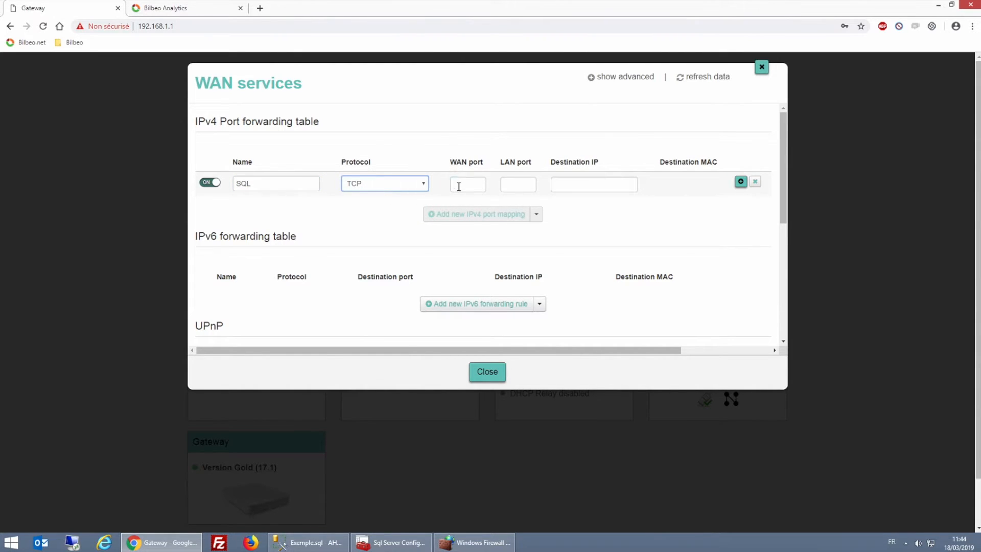
# Set WAN and LAN port 1433, destination 192.168.1.122, and add the mapping
pyautogui.write('1433')
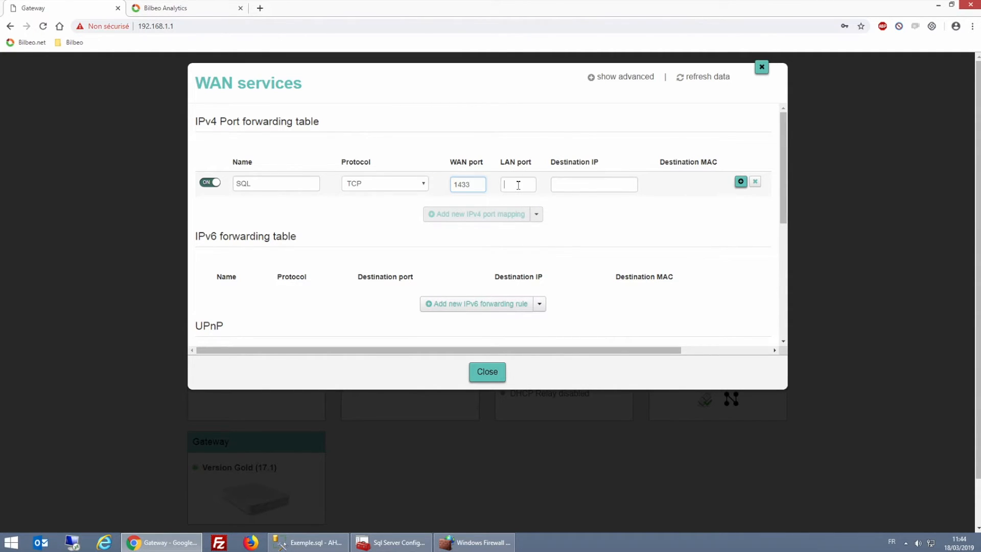
pyautogui.write('1433')
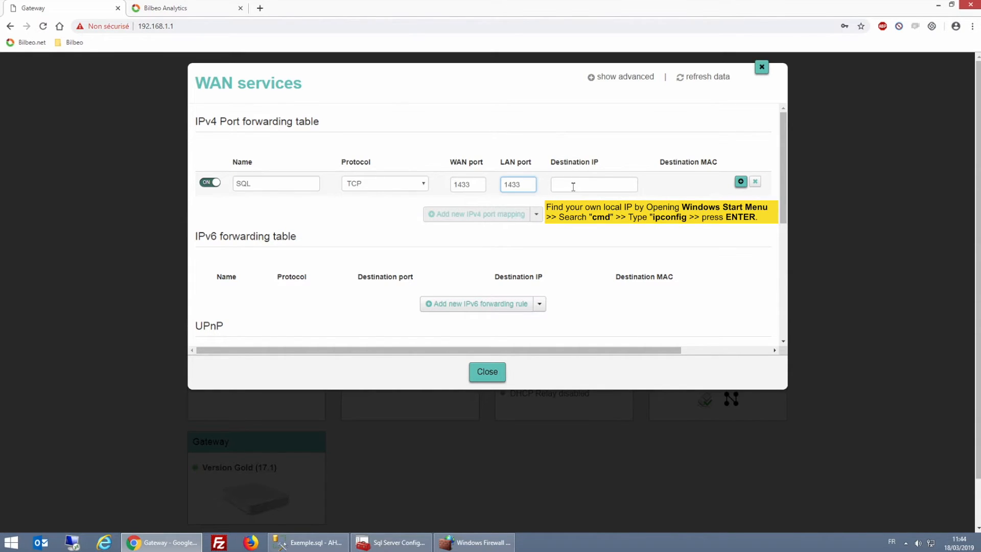
pyautogui.click(592, 184)
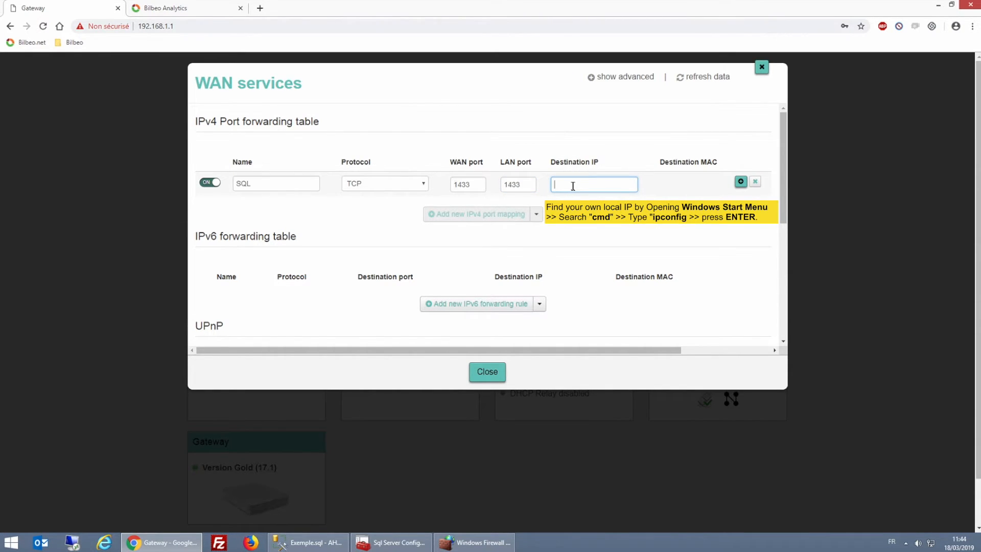
pyautogui.write('192')
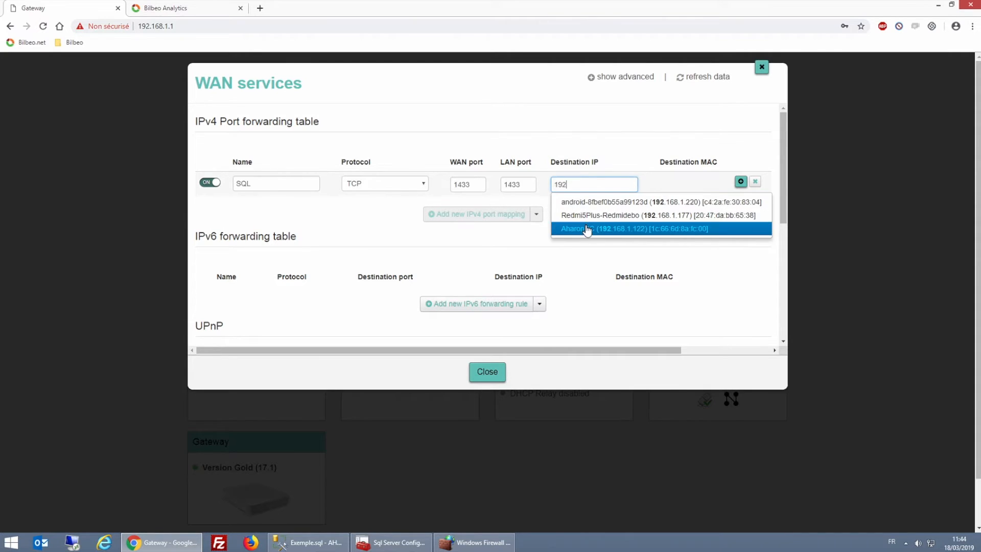
pyautogui.click(631, 228)
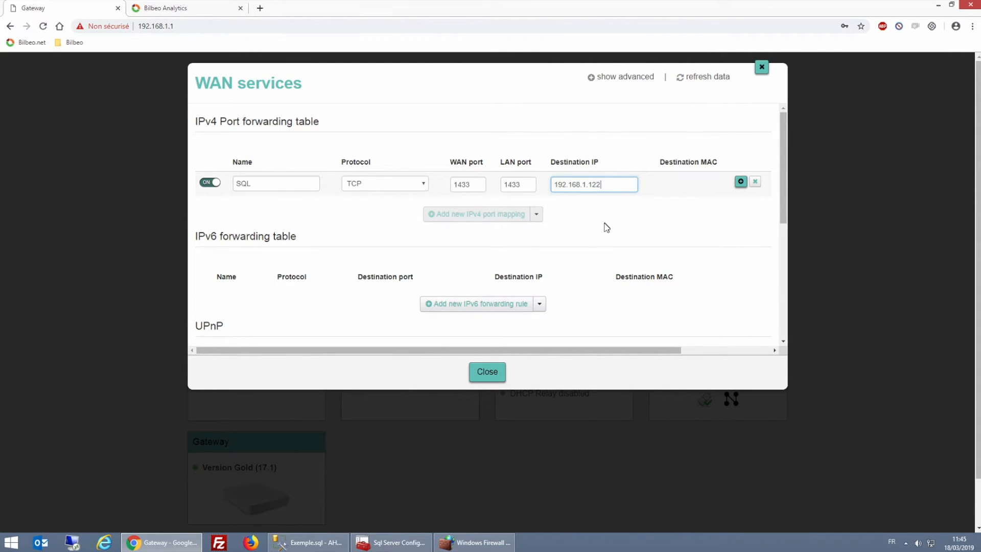
pyautogui.moveTo(732, 207)
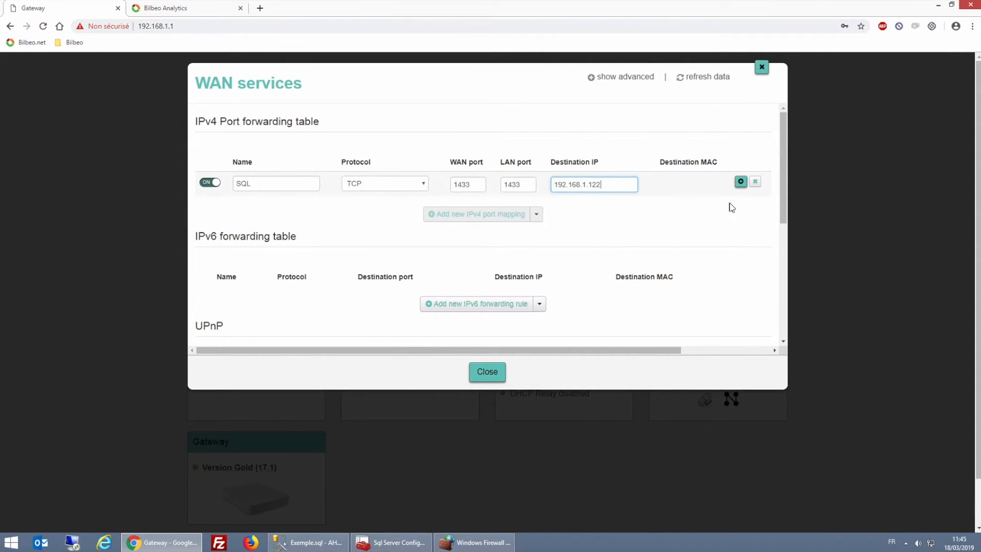
pyautogui.moveTo(741, 182)
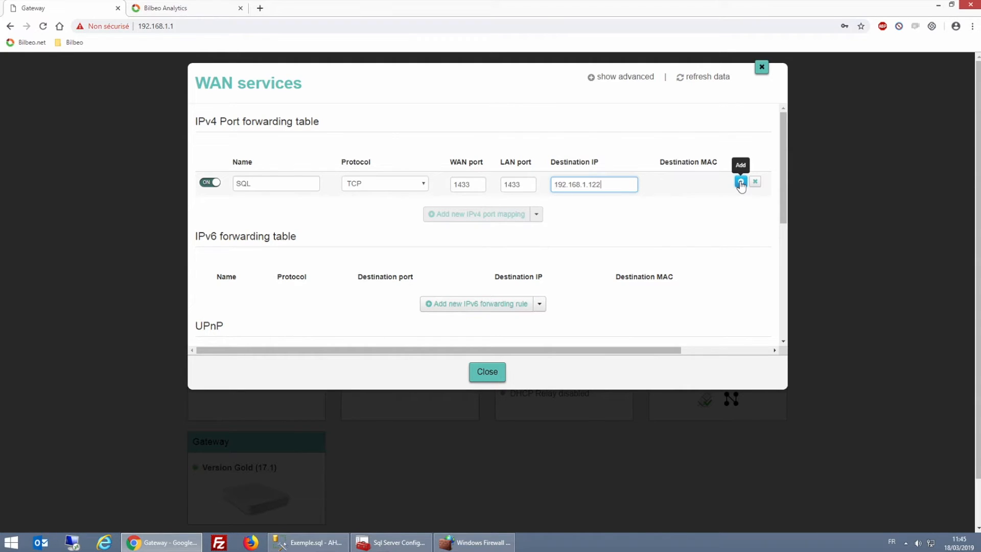
pyautogui.click(741, 182)
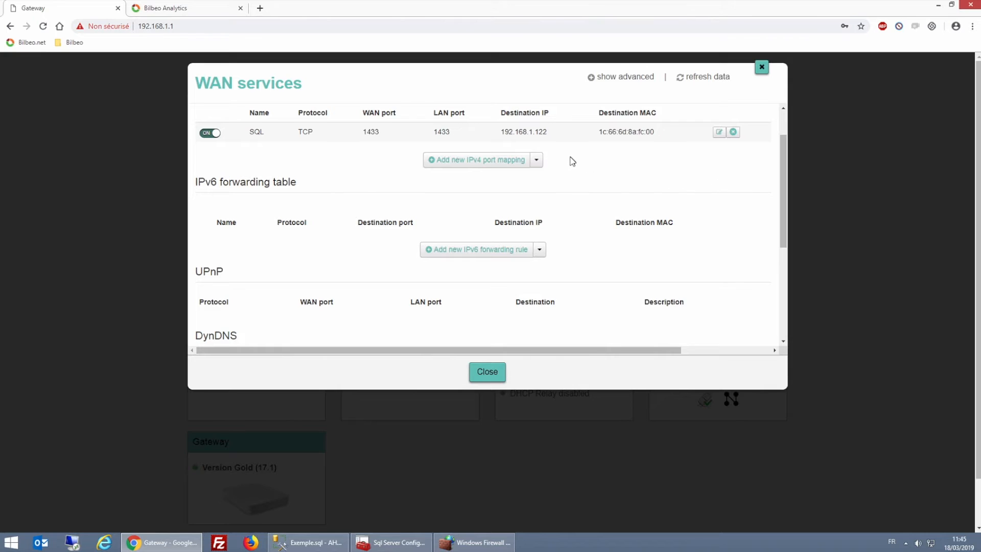
pyautogui.moveTo(579, 191)
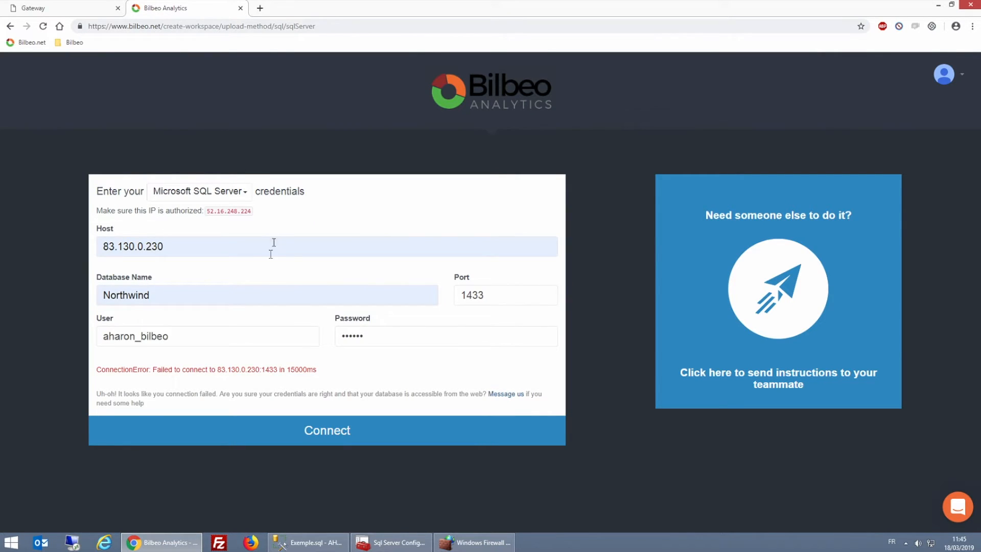
# Test the SQL Server connection successfully and enter the Aharon_Test workspace
pyautogui.click(327, 430)
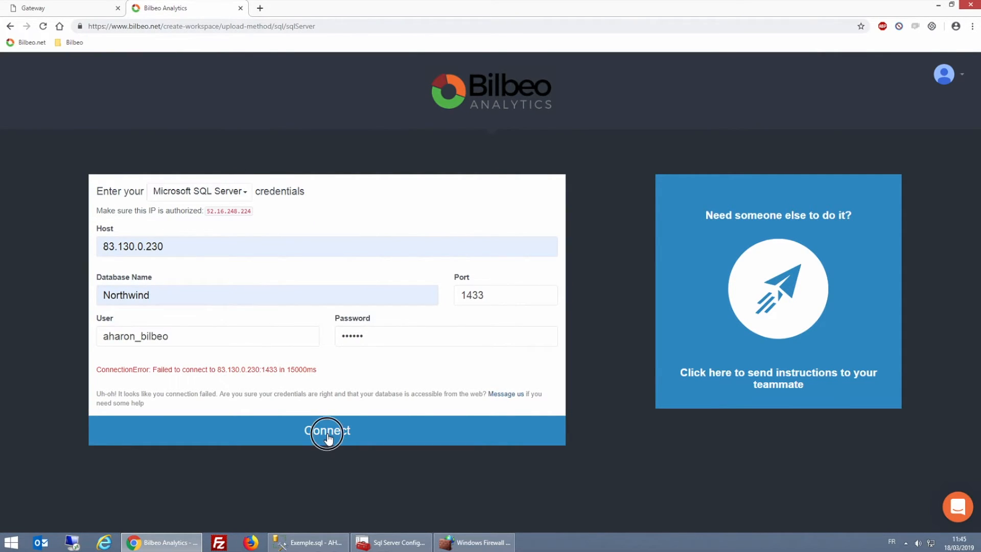
pyautogui.click(327, 430)
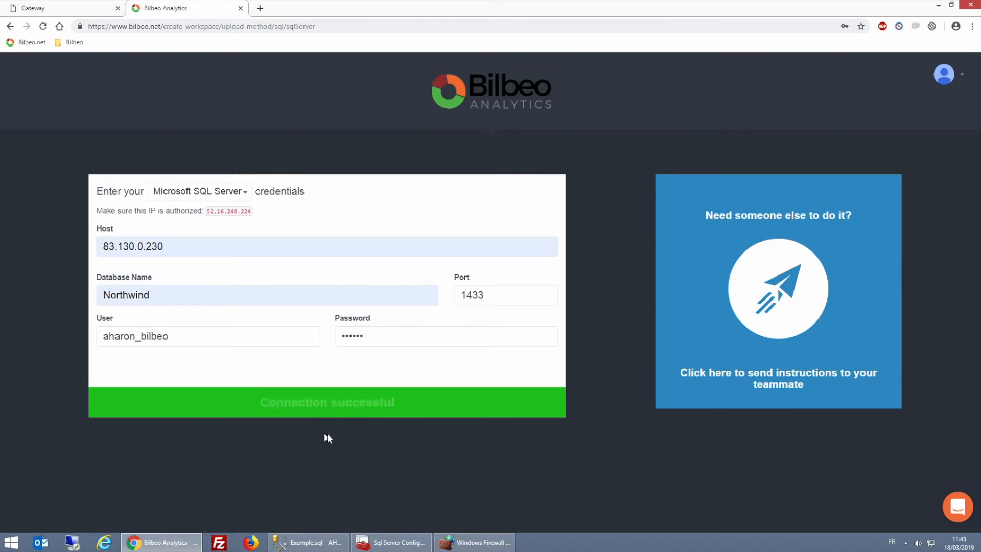
pyautogui.click(327, 402)
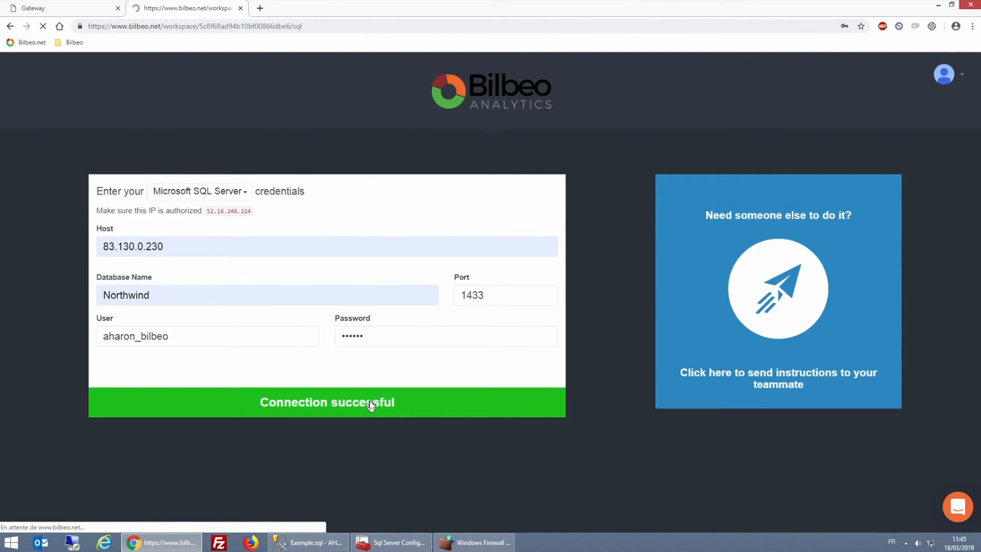
pyautogui.click(327, 401)
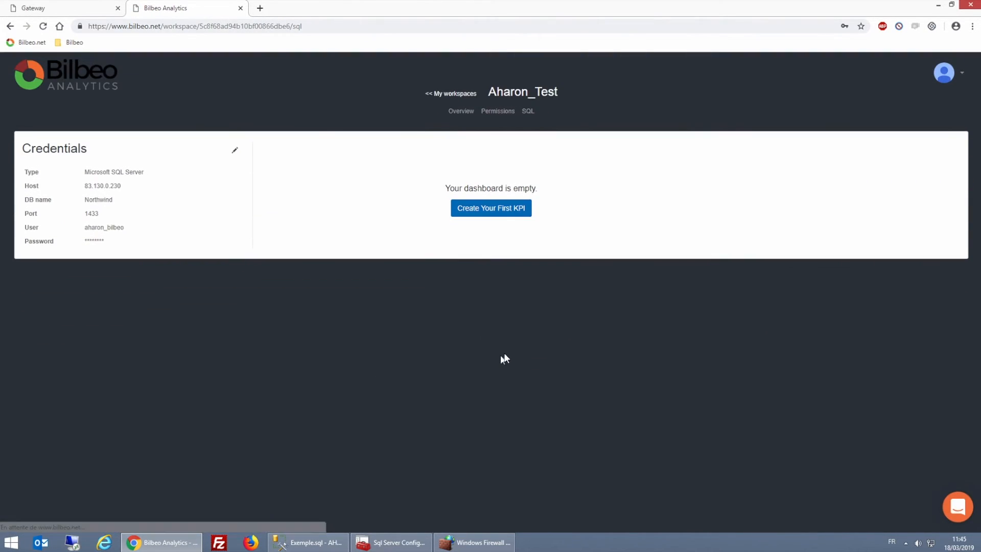
pyautogui.moveTo(532, 339)
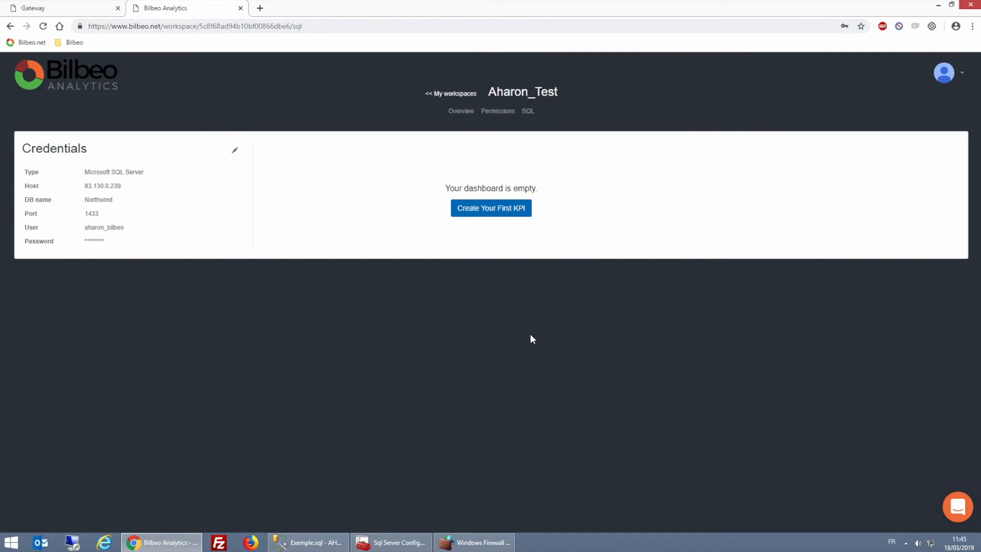
# Create a first KPI named Test and proceed to its query step
pyautogui.click(491, 207)
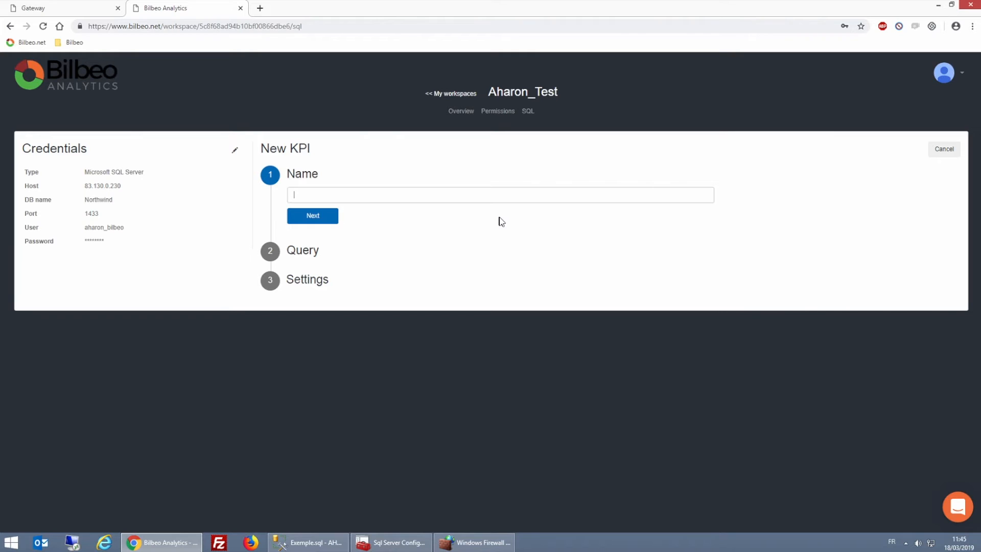
pyautogui.write('Test')
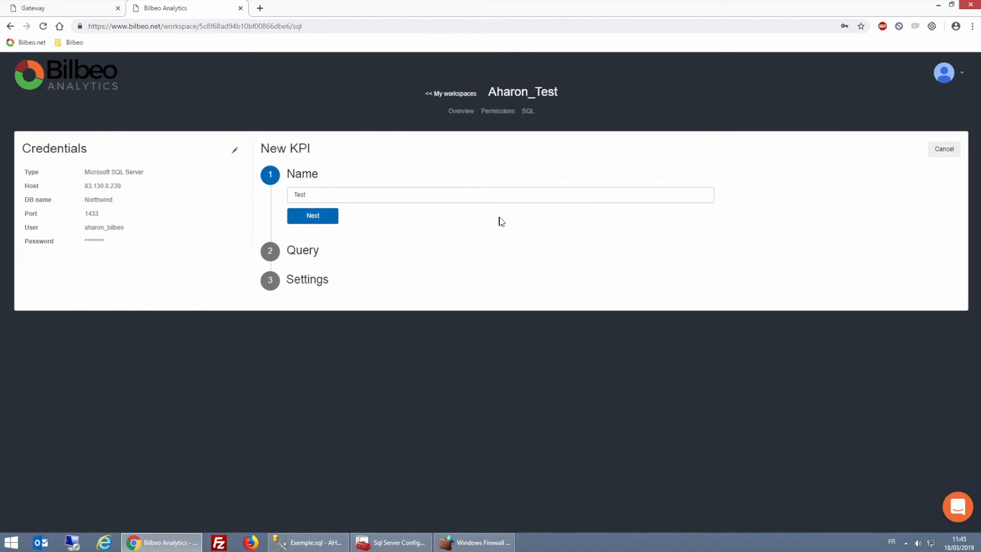
pyautogui.click(313, 216)
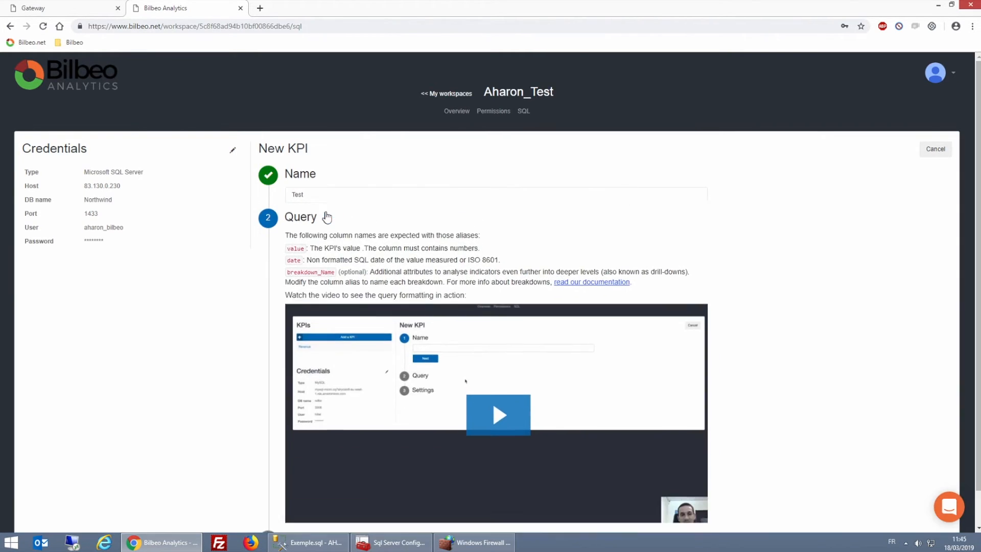
pyautogui.scroll(-3)
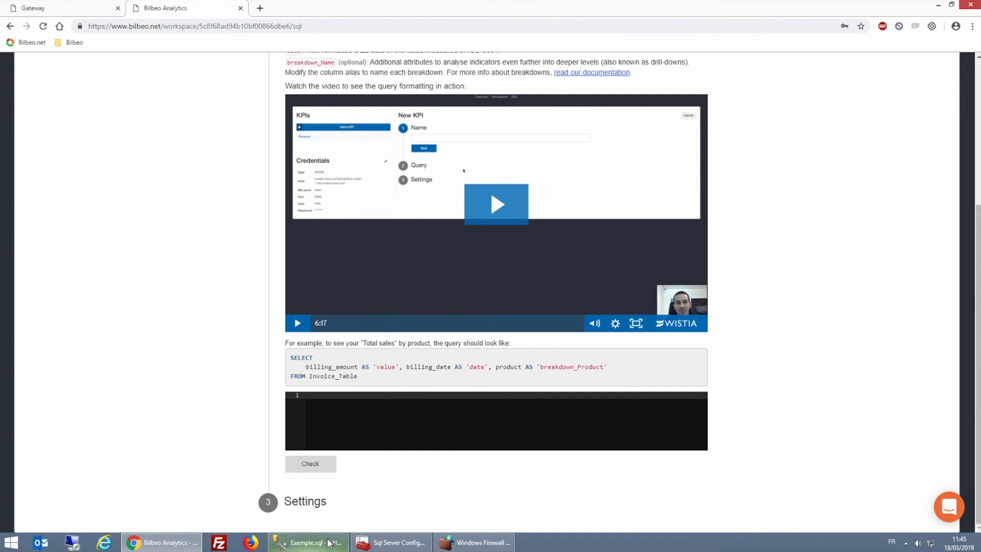
# Copy the Northwind Orders join query from Management Studio into the Test KPI's query box
pyautogui.click(307, 542)
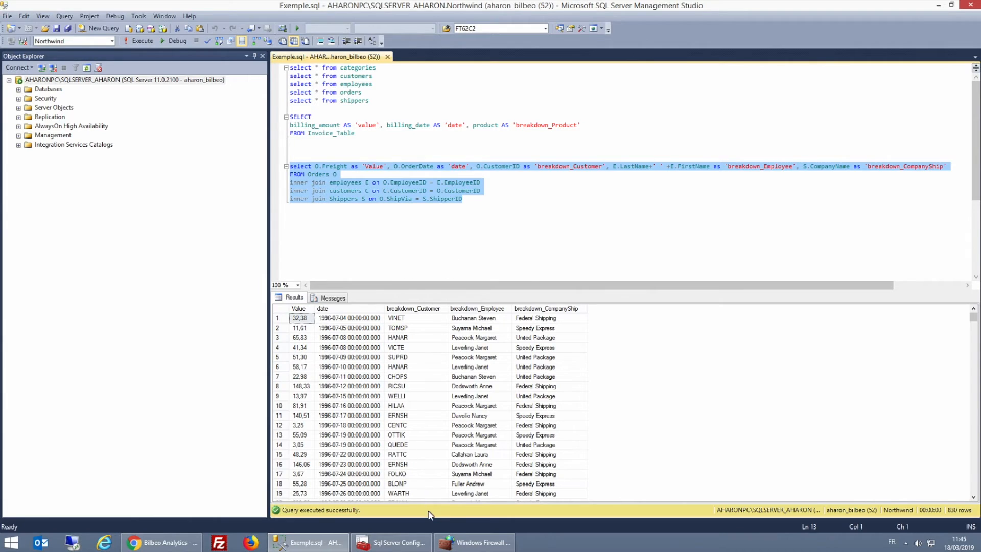
pyautogui.click(159, 542)
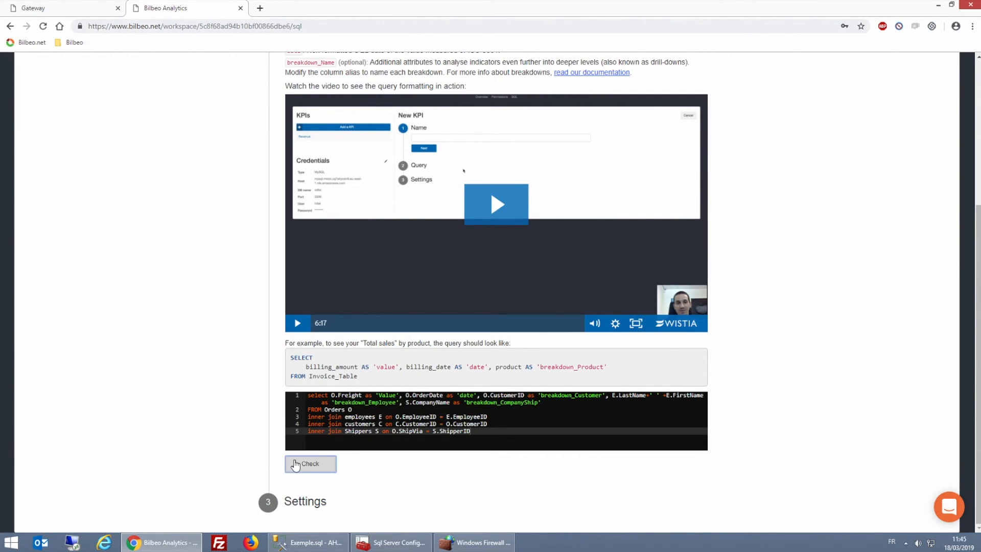
# Check the pasted freight query, set the KPI unit to US Dollars and save Test
pyautogui.click(310, 464)
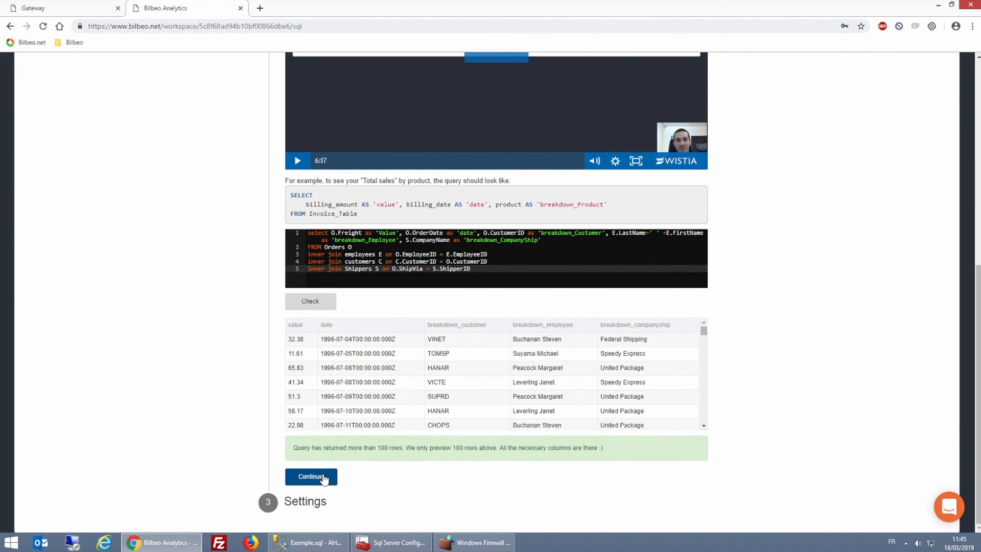
pyautogui.click(311, 476)
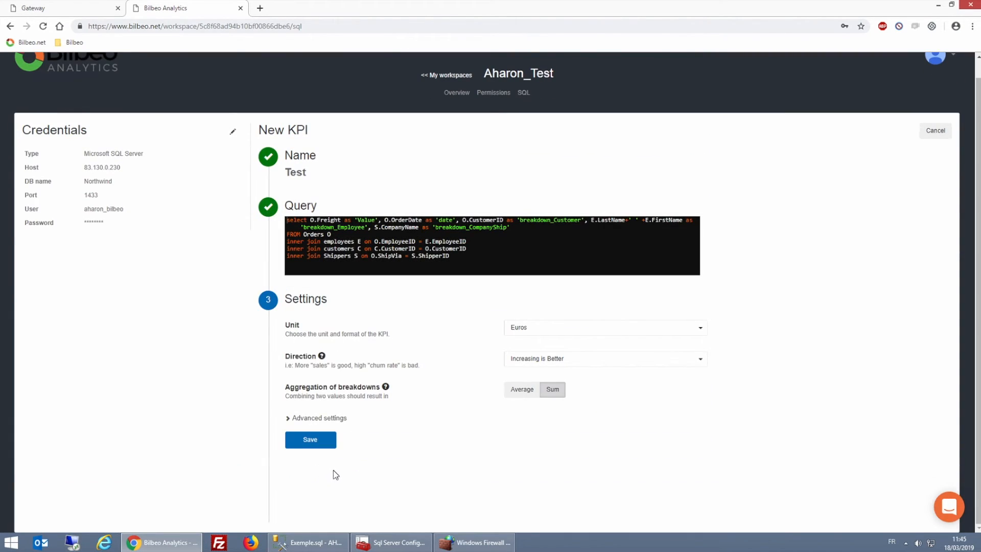
pyautogui.click(603, 327)
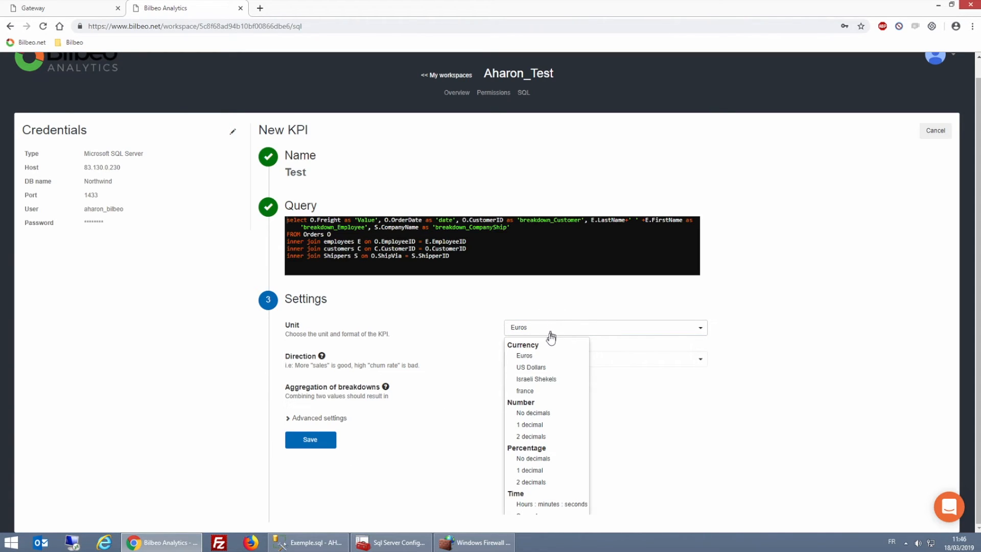
pyautogui.click(530, 367)
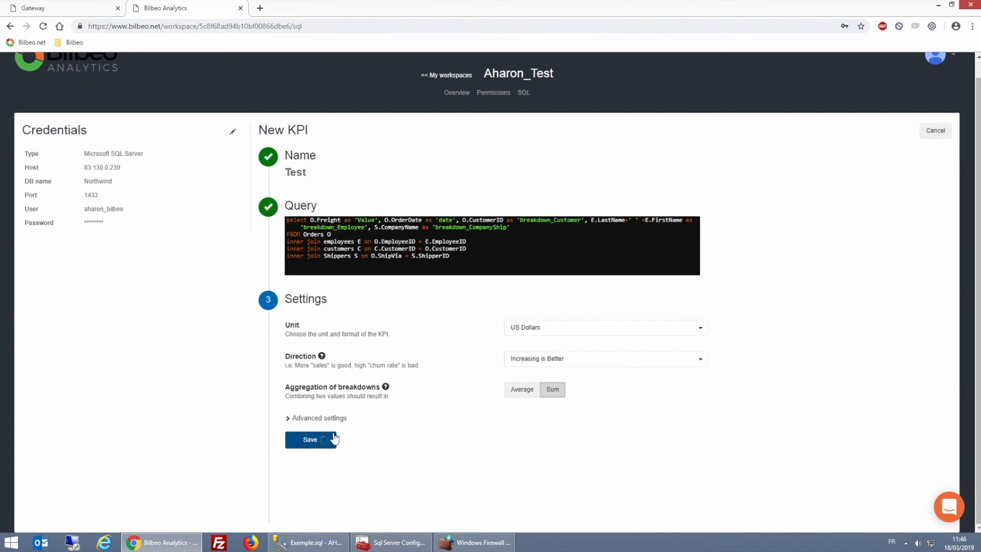
pyautogui.click(309, 440)
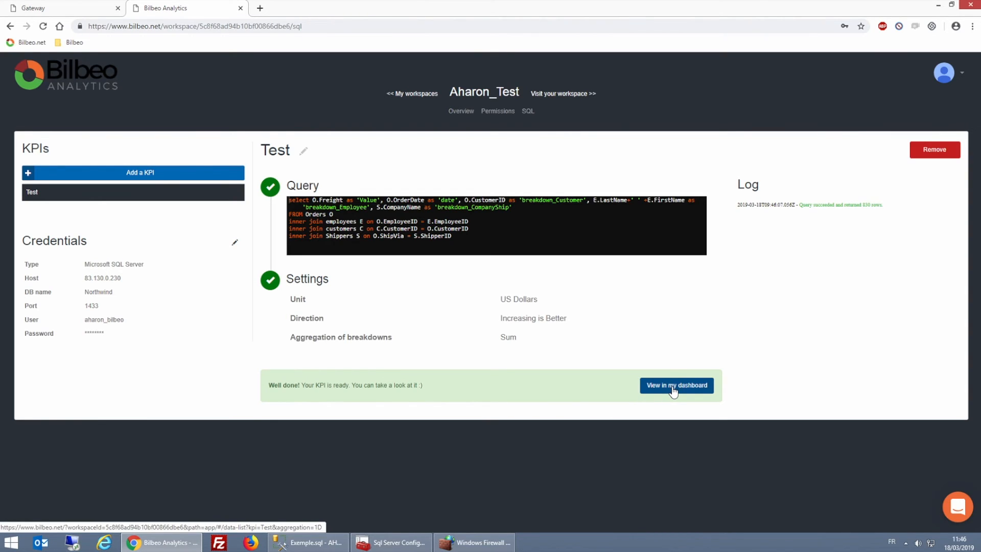
# View the Test KPI's daily freight graph on the dashboard, narrowed to an earlier date range
pyautogui.click(675, 385)
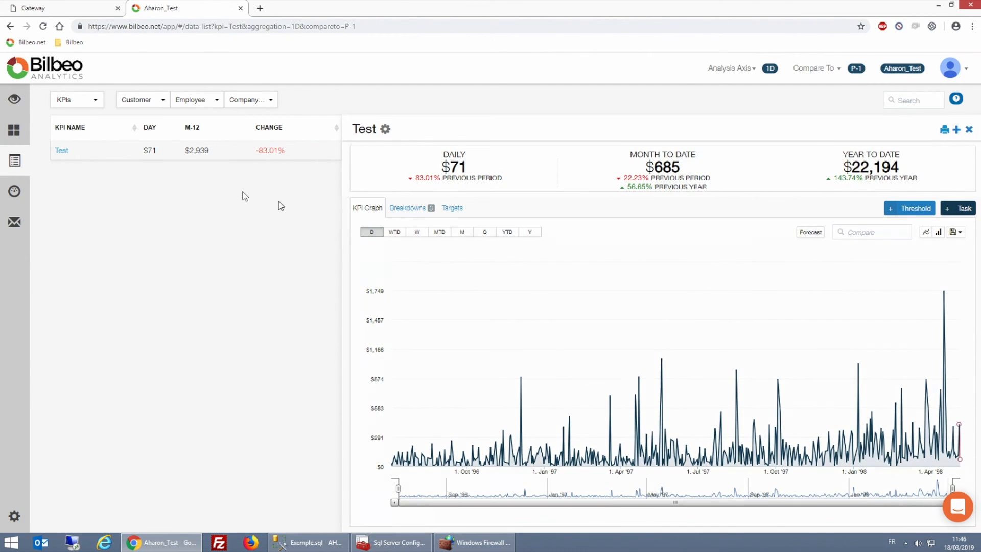
pyautogui.click(61, 150)
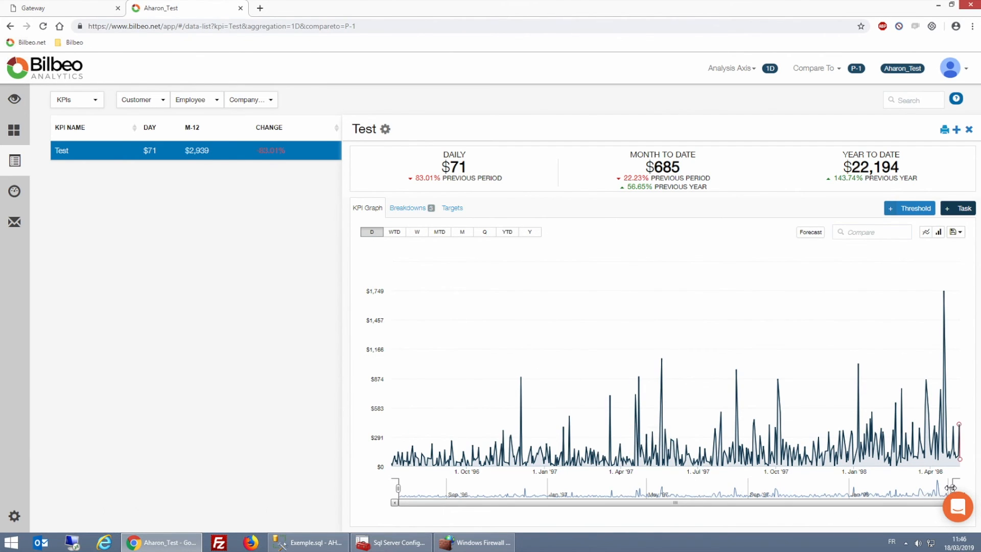
pyautogui.moveTo(960, 489); pyautogui.dragTo(766, 489)
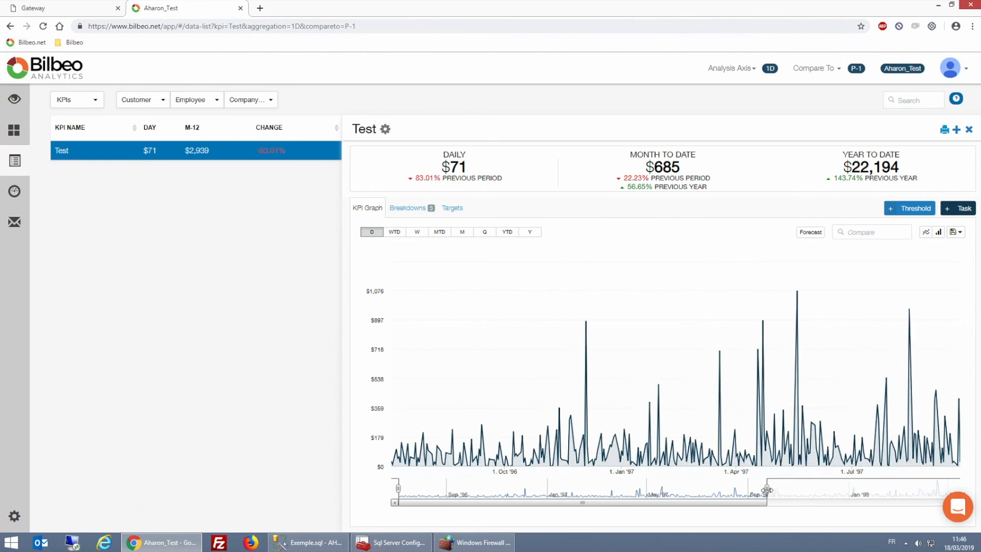
# Show the customer breakdowns, stepping through week-to-date to monthly values
pyautogui.click(408, 208)
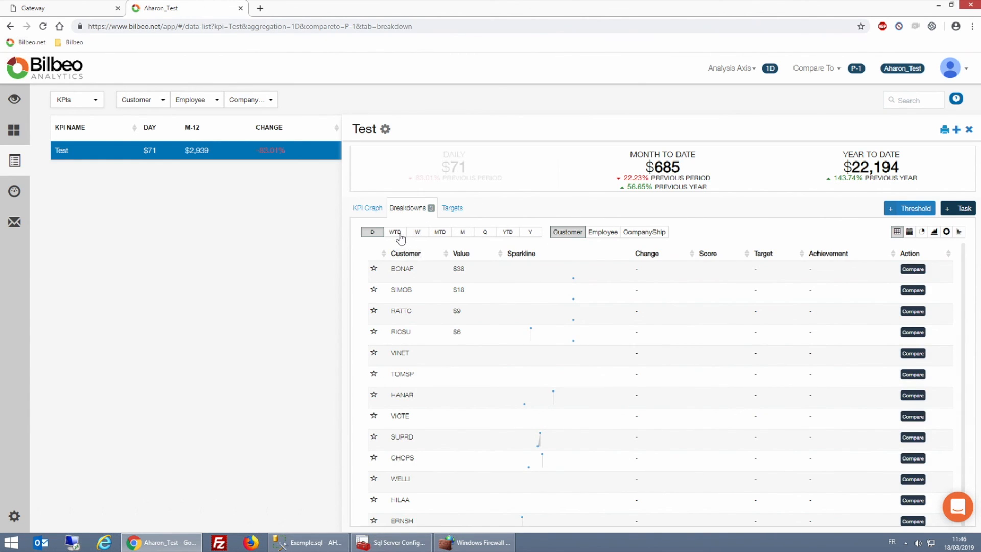
pyautogui.click(372, 232)
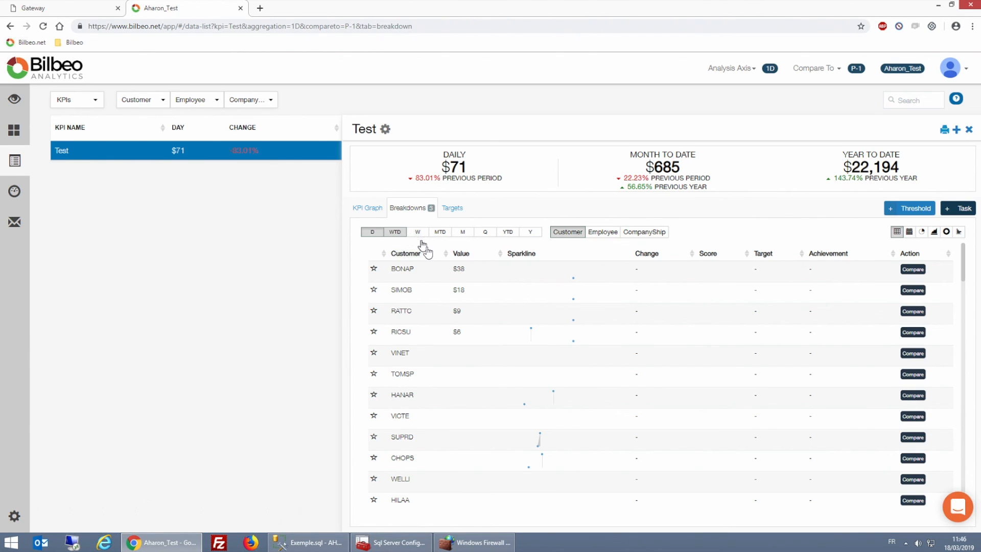
pyautogui.click(417, 232)
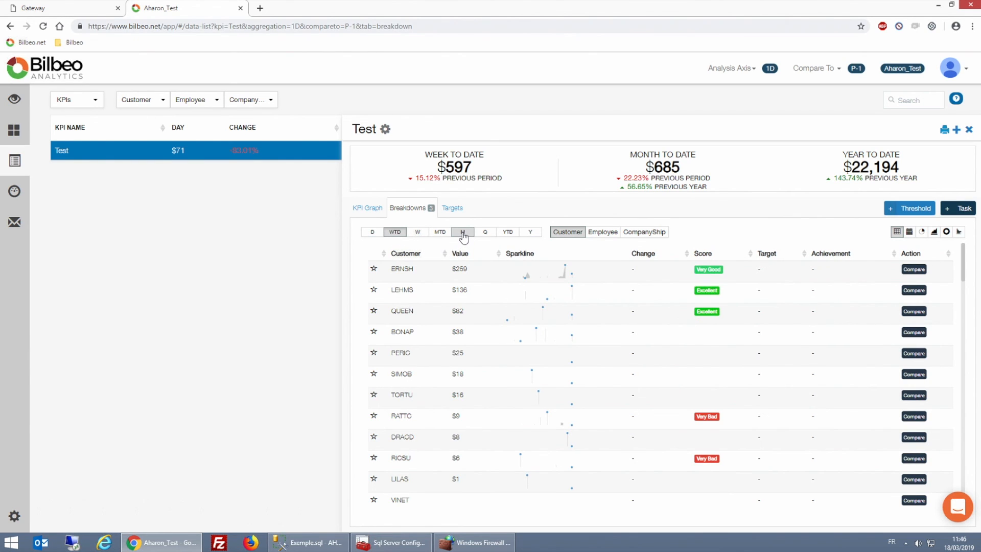
pyautogui.click(462, 232)
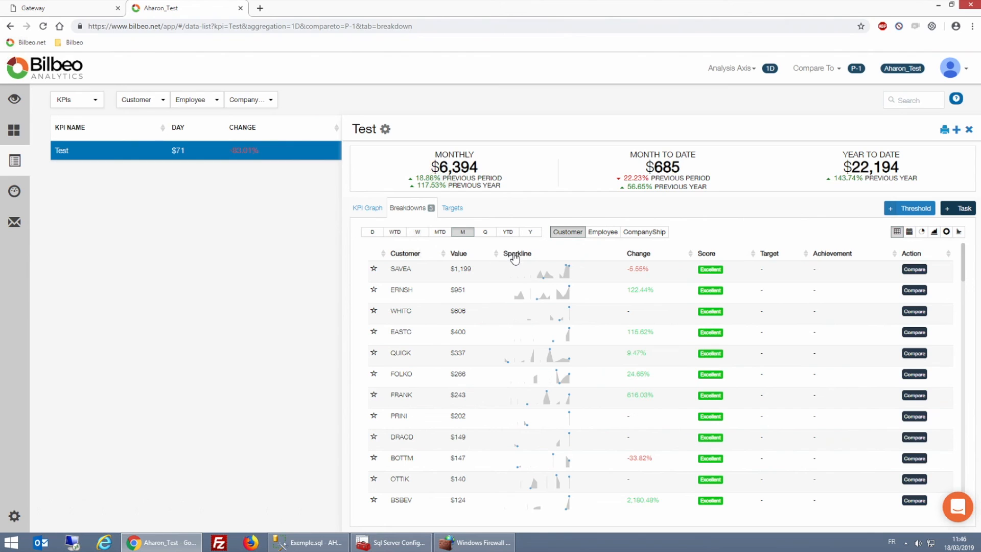